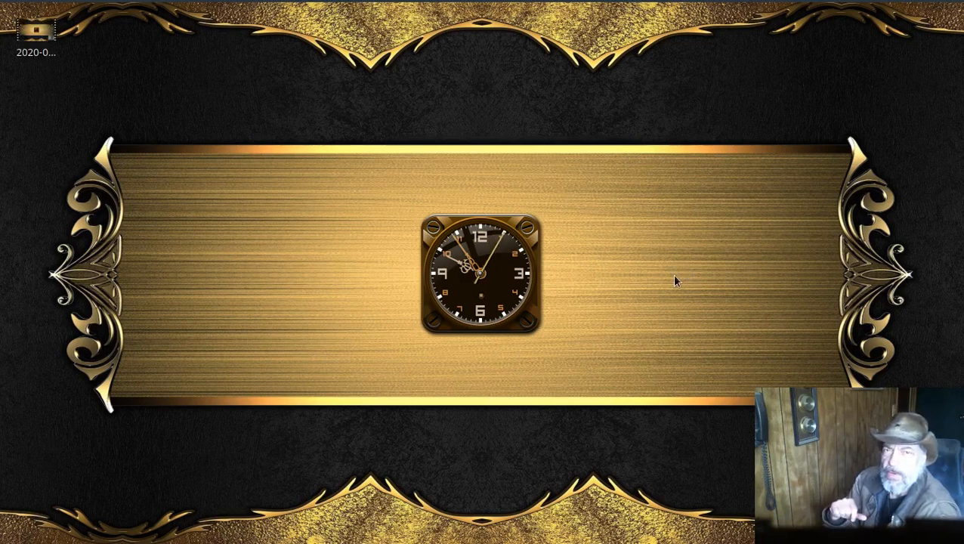
{"action": "mouse_move", "coordinate": [667, 300]}
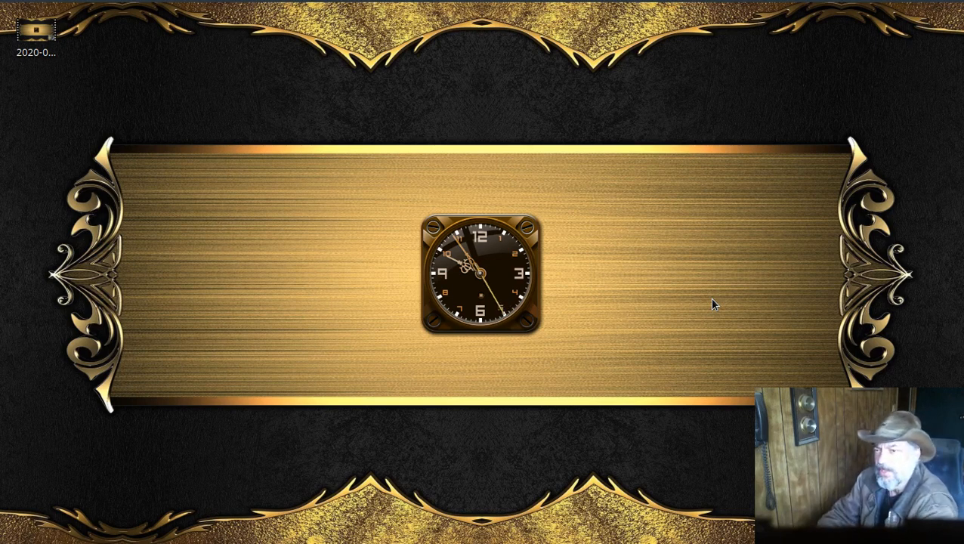
{"action": "mouse_move", "coordinate": [565, 159]}
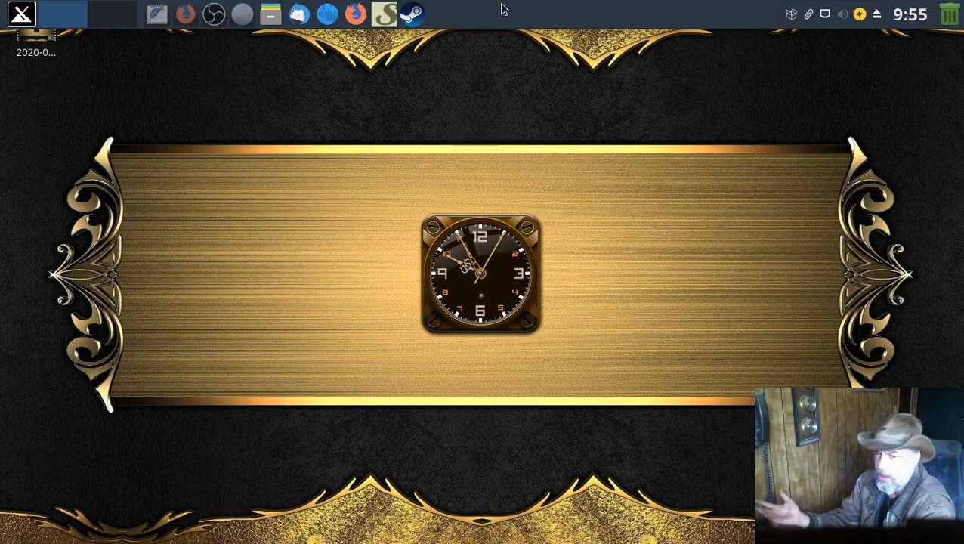
{"action": "mouse_move", "coordinate": [384, 14]}
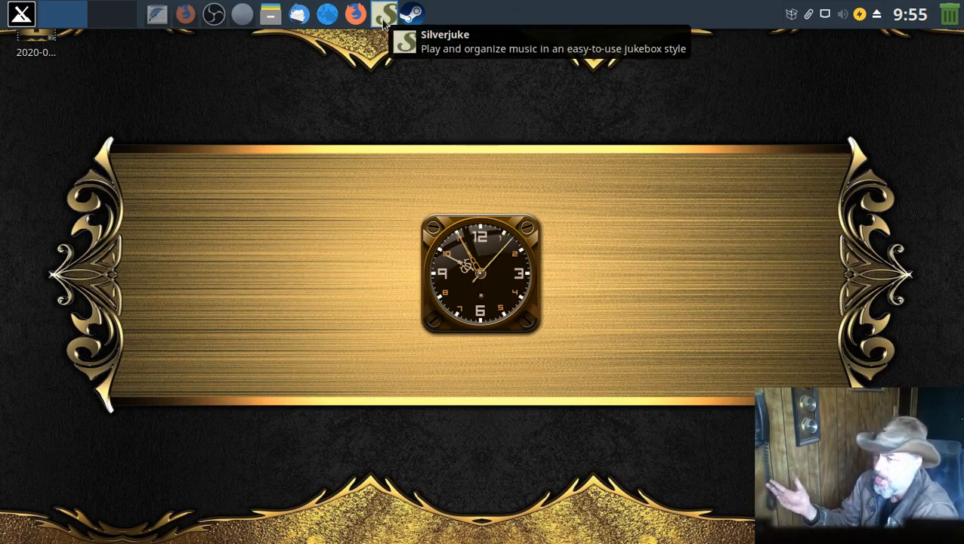
- Launch Silverjuke maximized in Covers view, jumping to albums under P, then back to A
{"action": "left_click", "coordinate": [384, 14]}
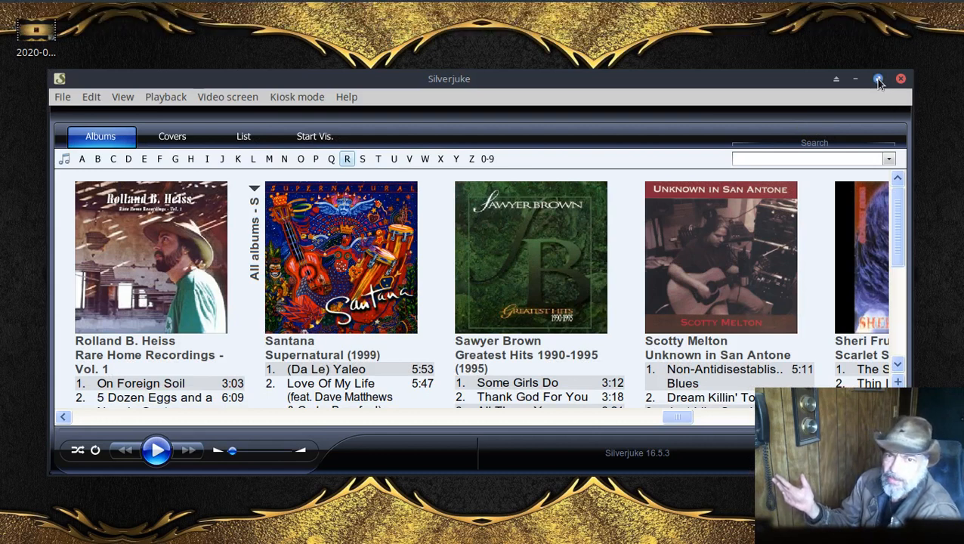
{"action": "left_click", "coordinate": [854, 79]}
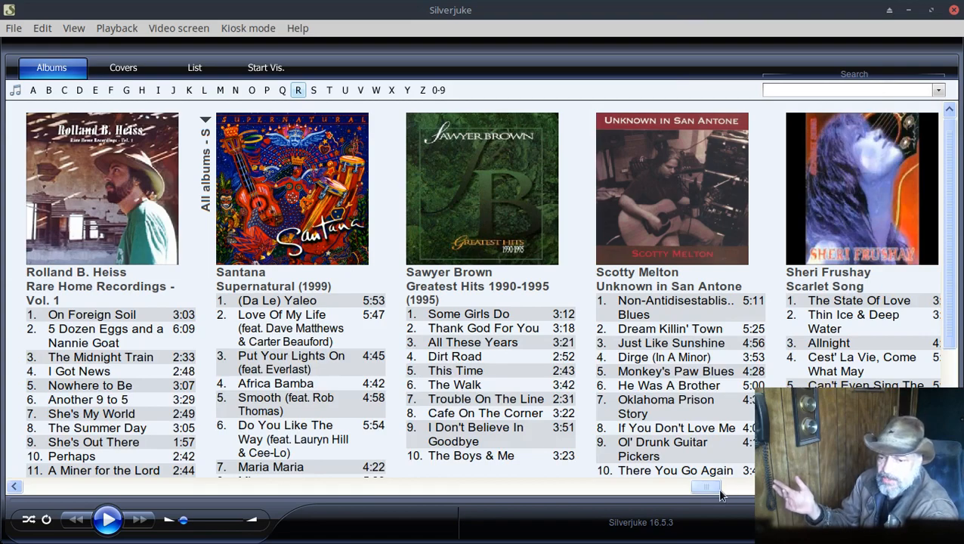
{"action": "left_click", "coordinate": [33, 90]}
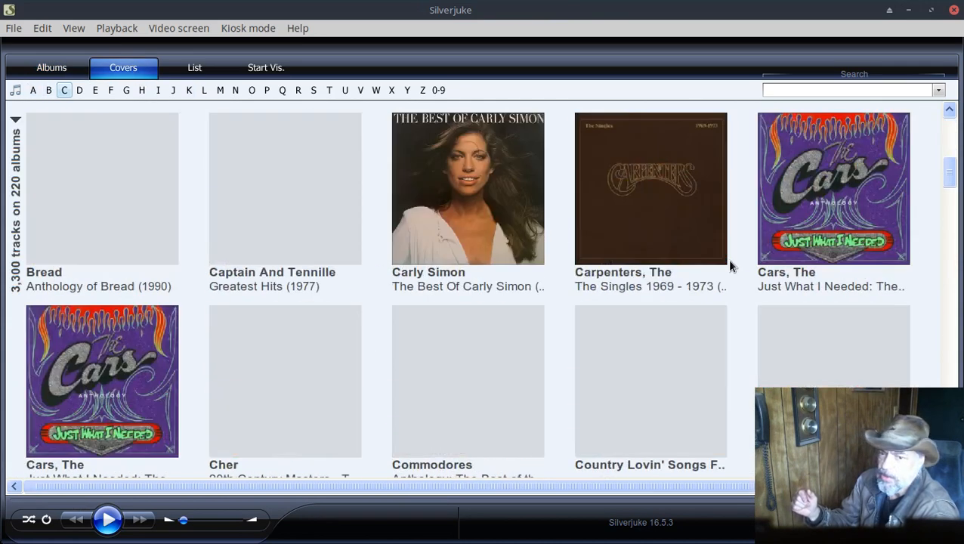
{"action": "left_click", "coordinate": [267, 90]}
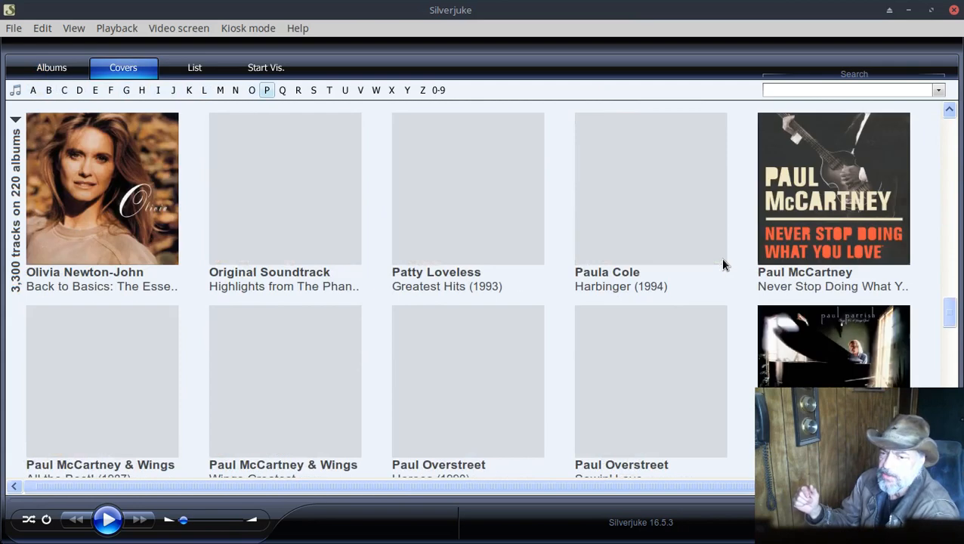
{"action": "left_click", "coordinate": [95, 90]}
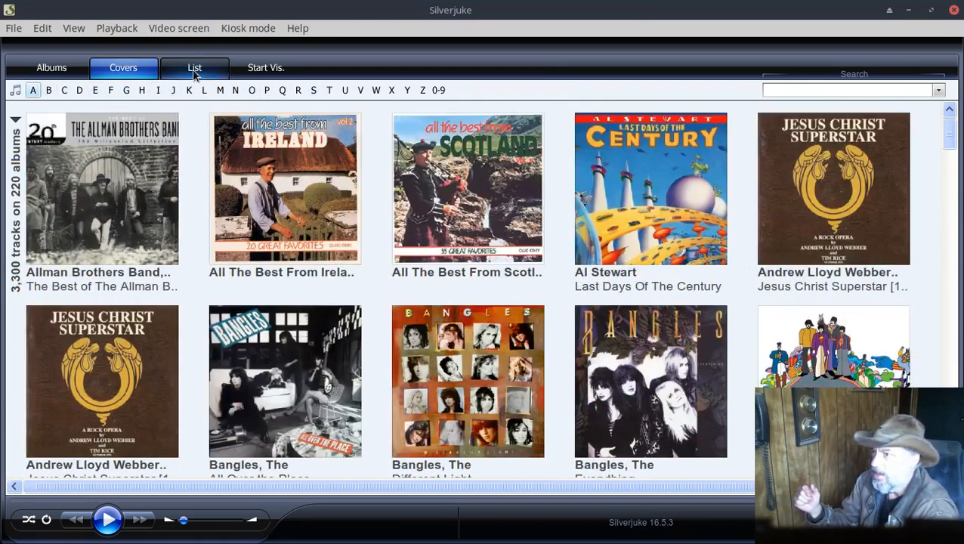
- Switch to the List view, scroll through tracks, and jump to albums under A
{"action": "left_click", "coordinate": [194, 67]}
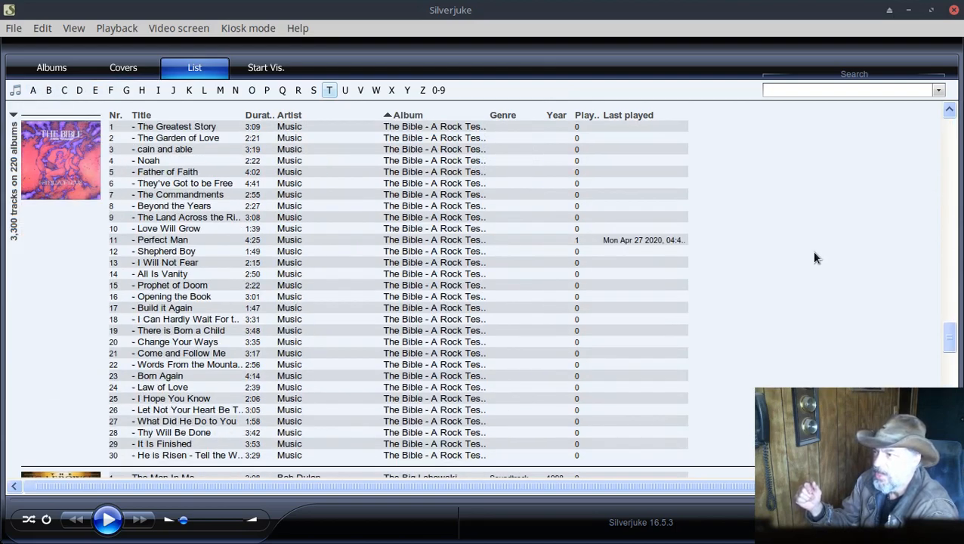
{"action": "scroll", "scroll_direction": "down", "scroll_amount": 3}
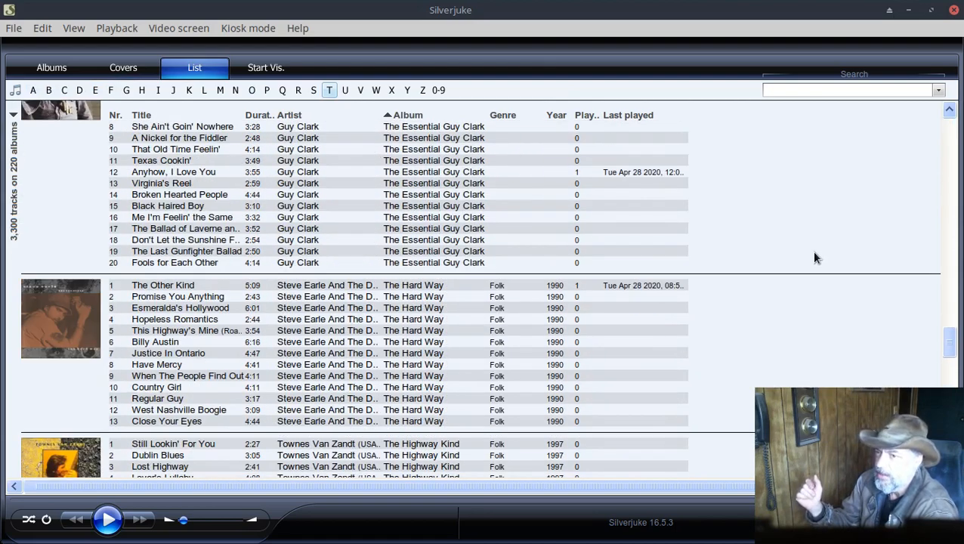
{"action": "scroll", "scroll_direction": "down", "scroll_amount": 3}
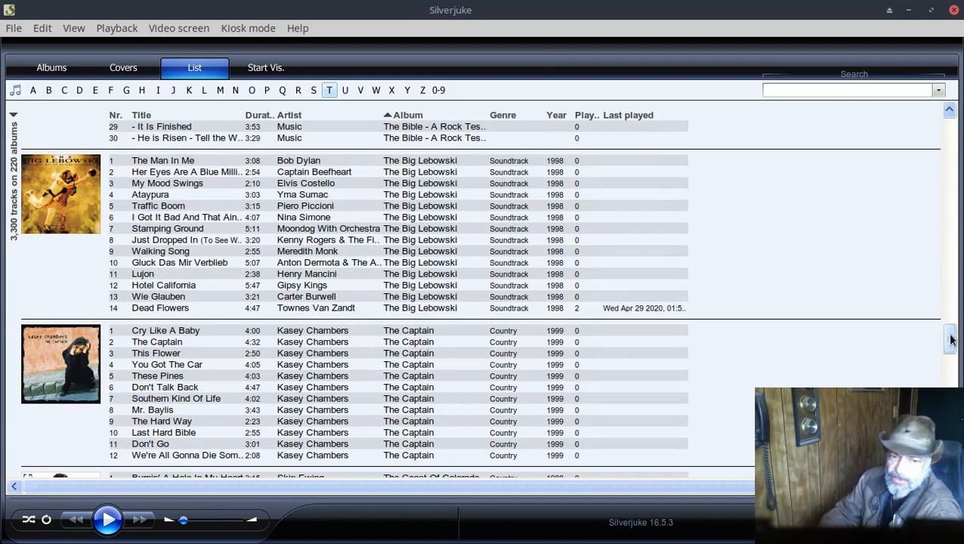
{"action": "left_click", "coordinate": [33, 90]}
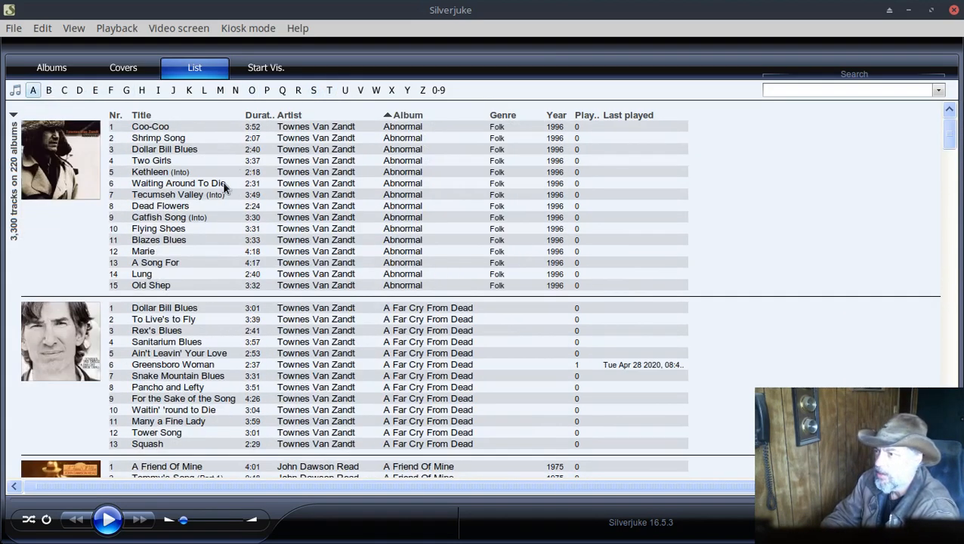
{"action": "mouse_move", "coordinate": [265, 67]}
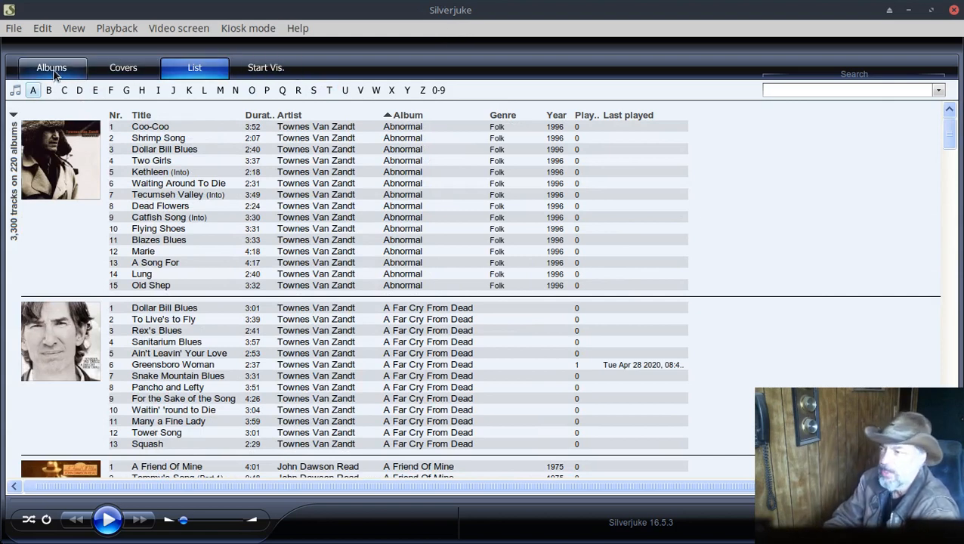
- Return to the Albums view and jump through letters B, C, then A
{"action": "left_click", "coordinate": [51, 68]}
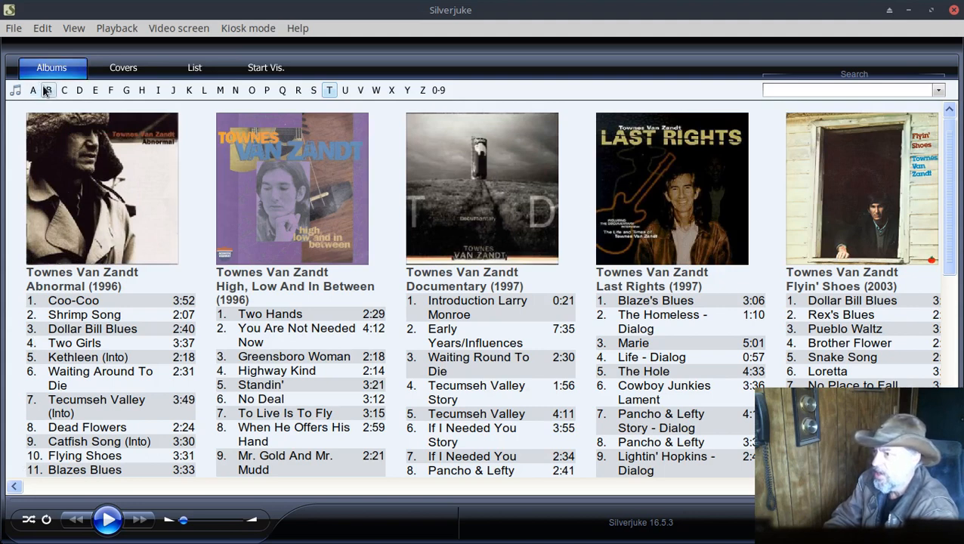
{"action": "left_click", "coordinate": [64, 90]}
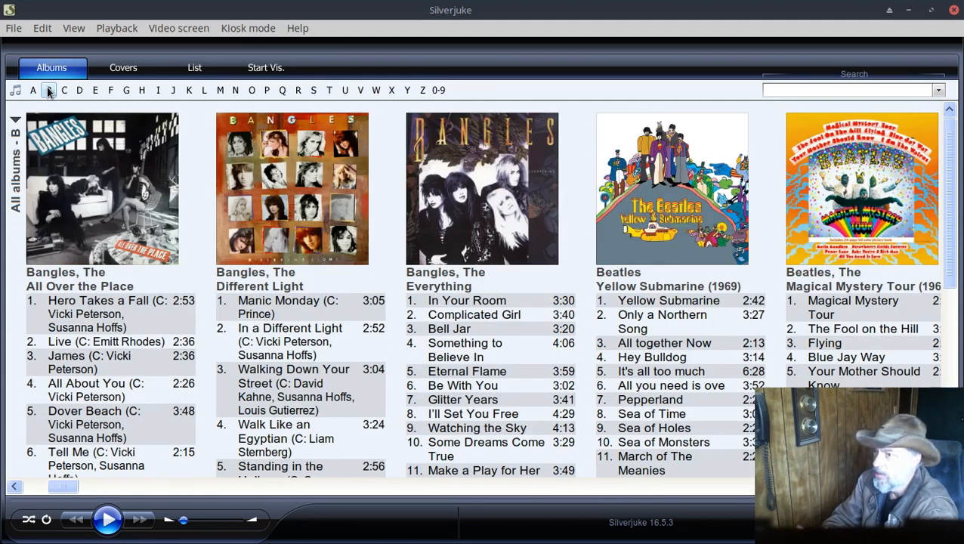
{"action": "left_click", "coordinate": [63, 90]}
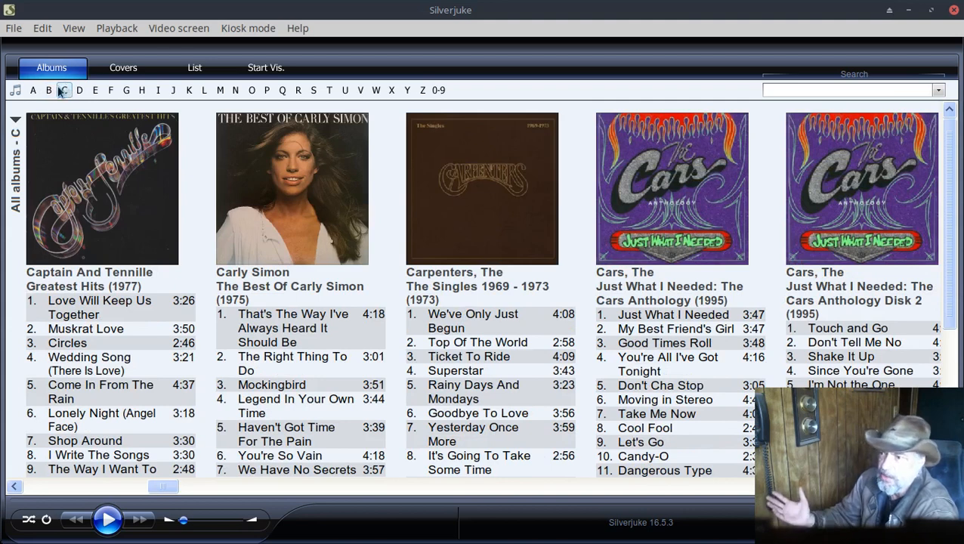
{"action": "left_click", "coordinate": [32, 90]}
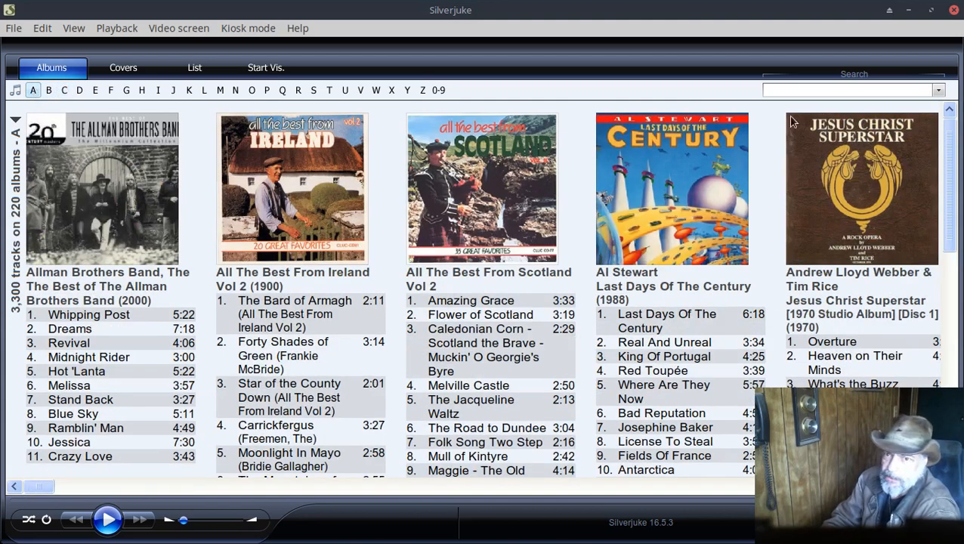
- Search the library for 'Iron' and 'garth', clearing each, back at albums under A
{"action": "left_click", "coordinate": [846, 90]}
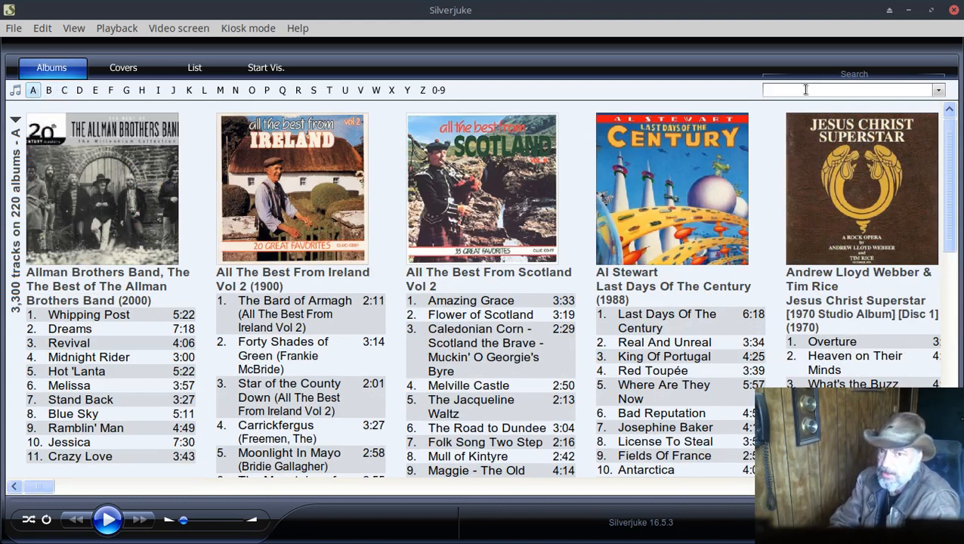
{"action": "type", "text": "Iron"}
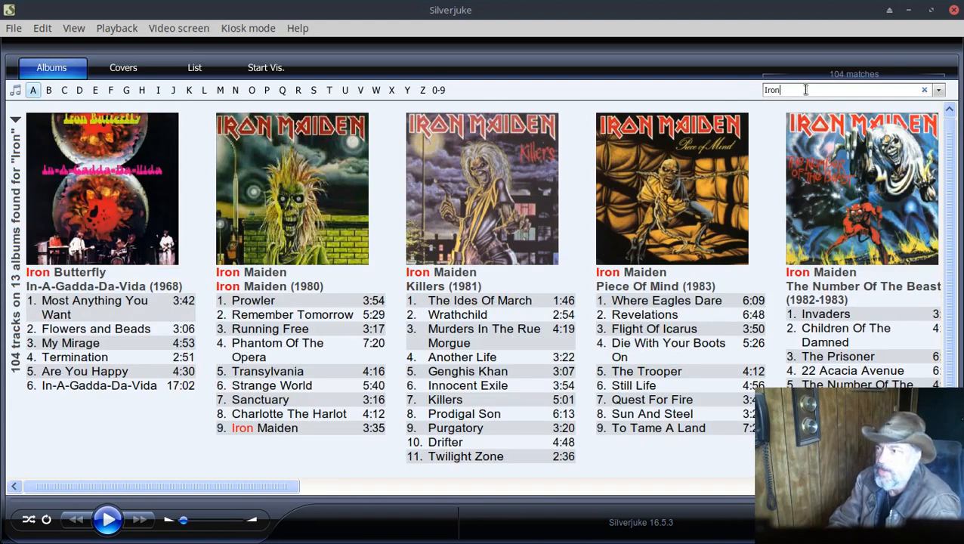
{"action": "key", "text": "Backspace"}
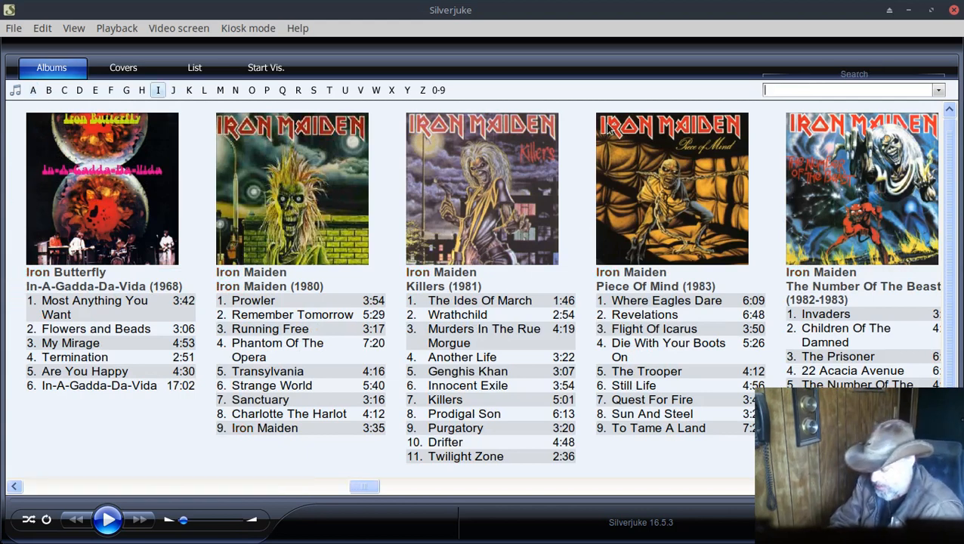
{"action": "type", "text": "garth"}
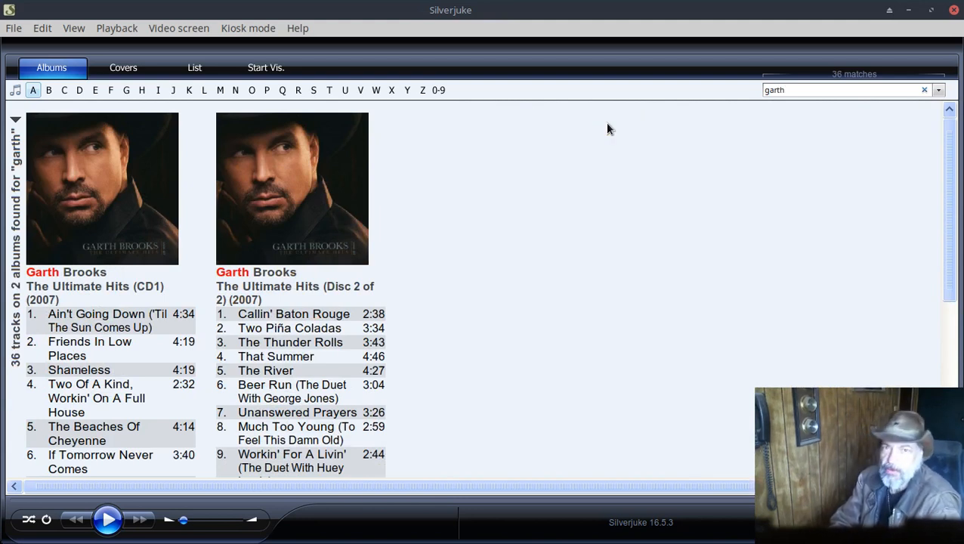
{"action": "left_click", "coordinate": [126, 90]}
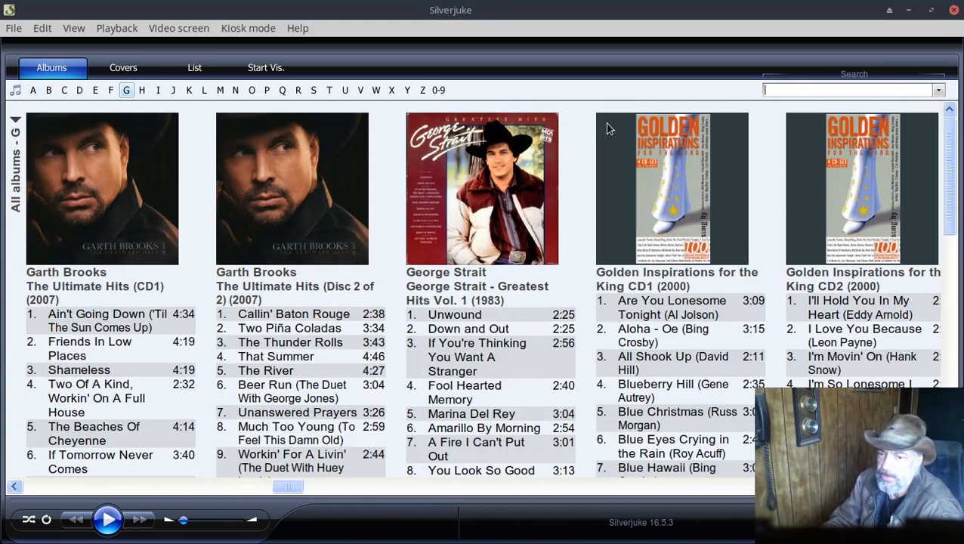
{"action": "left_click", "coordinate": [33, 90]}
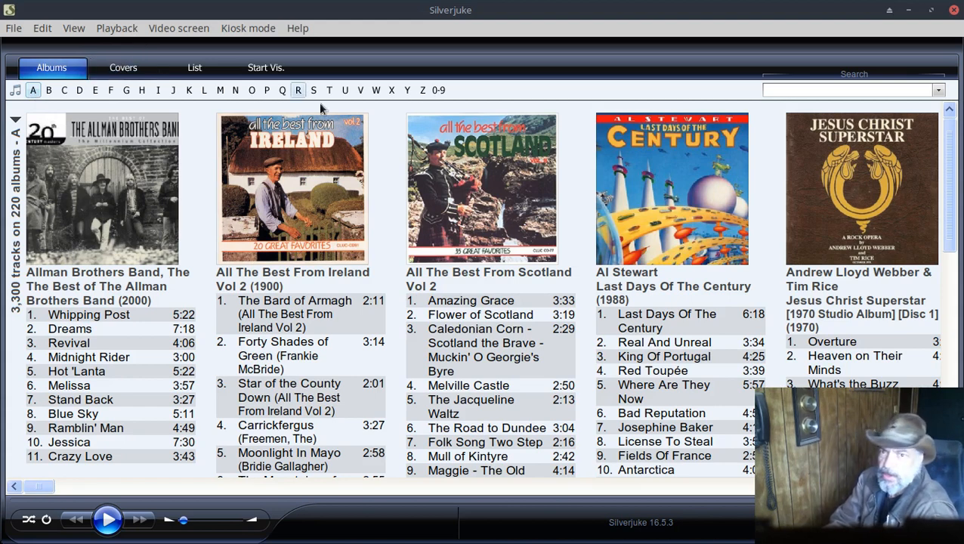
- Search for 'rolland' and play track 9, She's Out There, by Rolland B. Heiss
{"action": "type", "text": "r"}
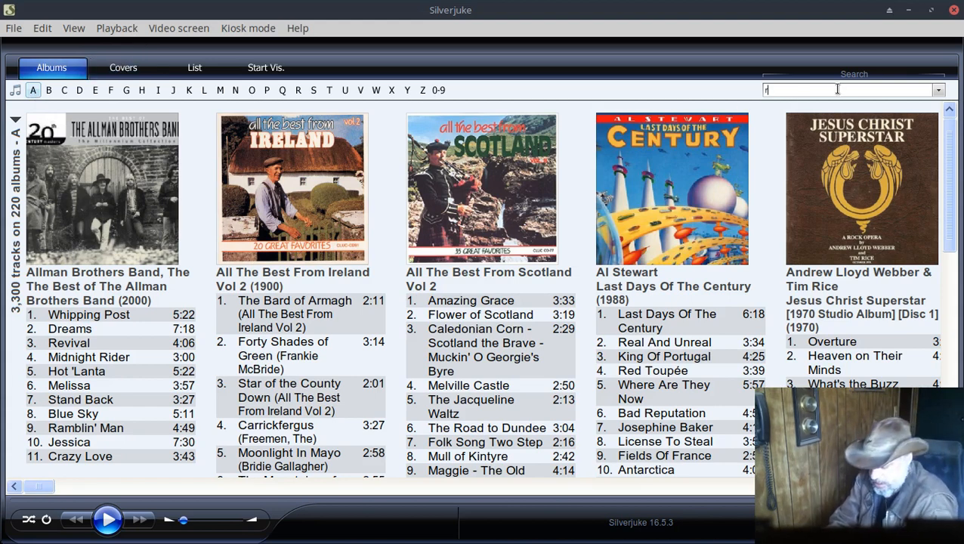
{"action": "type", "text": "olland"}
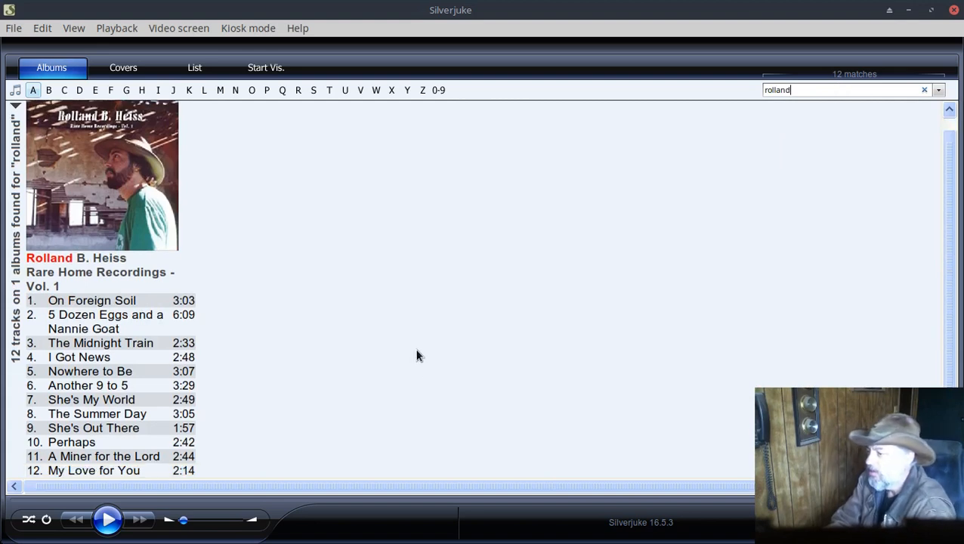
{"action": "mouse_move", "coordinate": [113, 439]}
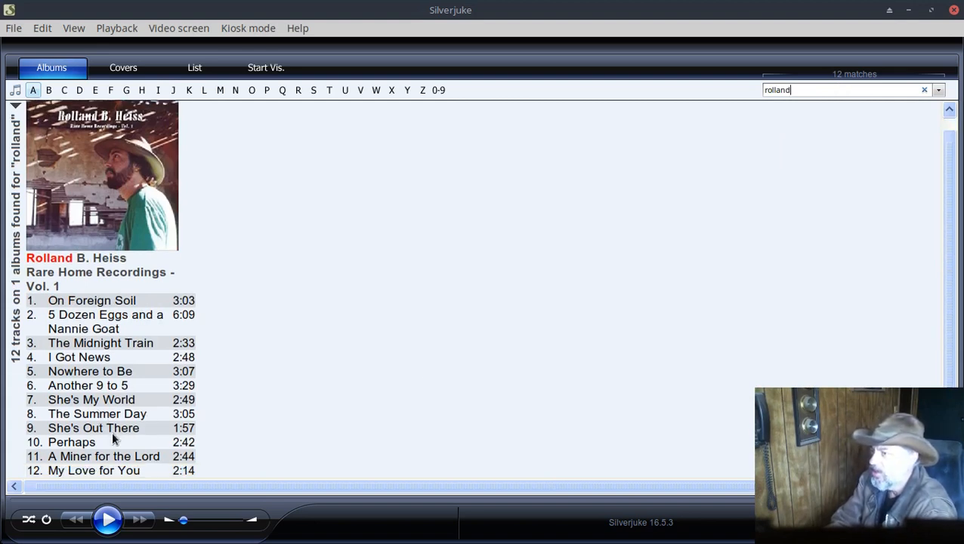
{"action": "double_click", "coordinate": [94, 428]}
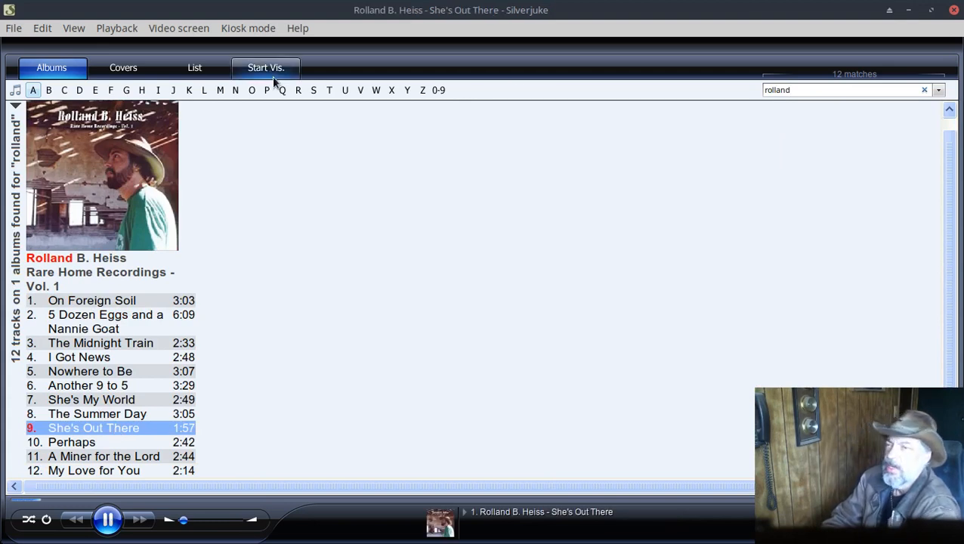
- Start the oscilloscope visualization and open the Video screen menu
{"action": "left_click", "coordinate": [265, 67]}
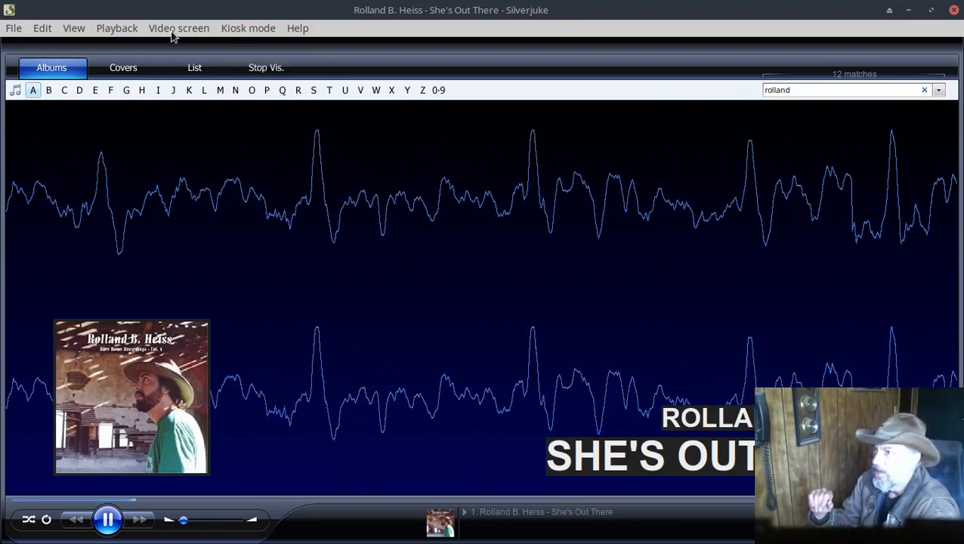
{"action": "left_click", "coordinate": [179, 28]}
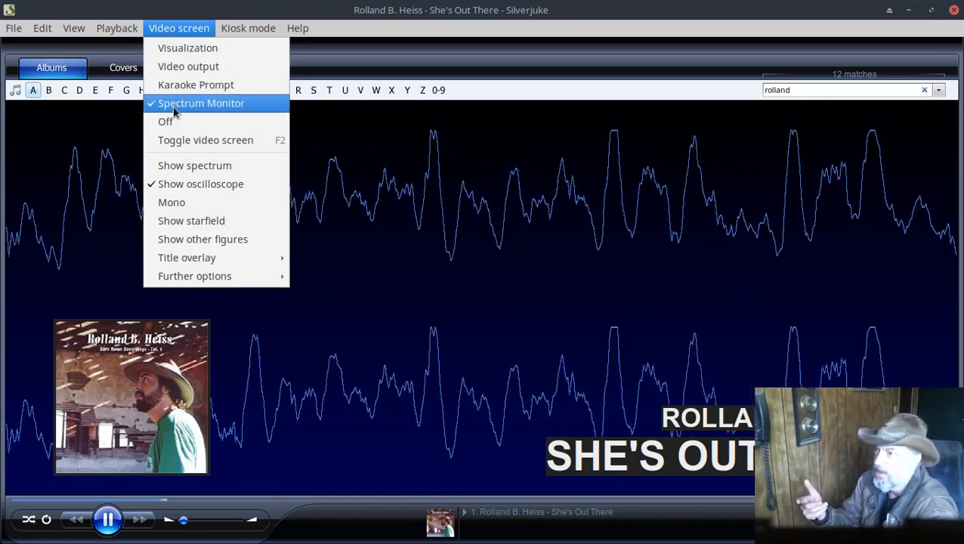
{"action": "mouse_move", "coordinate": [195, 85]}
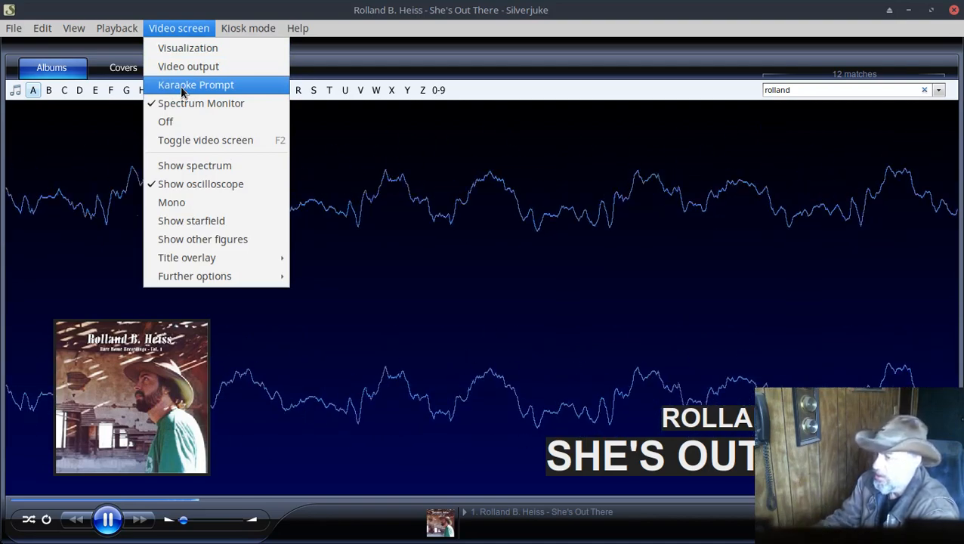
{"action": "mouse_move", "coordinate": [191, 157]}
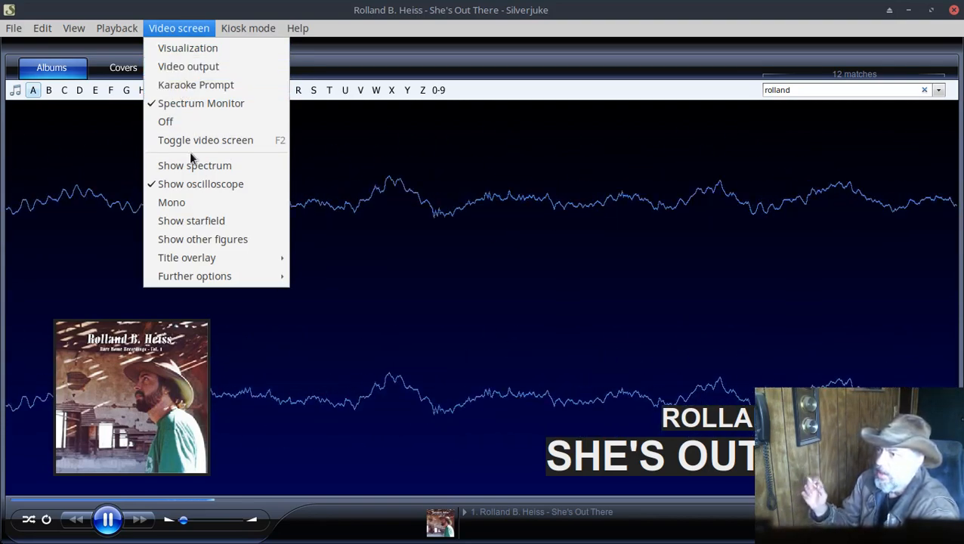
{"action": "mouse_move", "coordinate": [187, 47]}
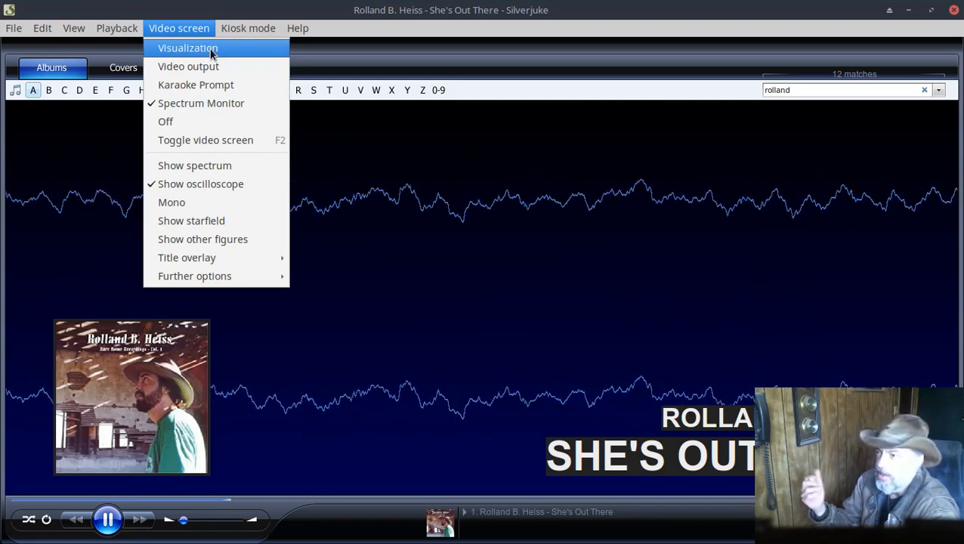
{"action": "mouse_move", "coordinate": [201, 166]}
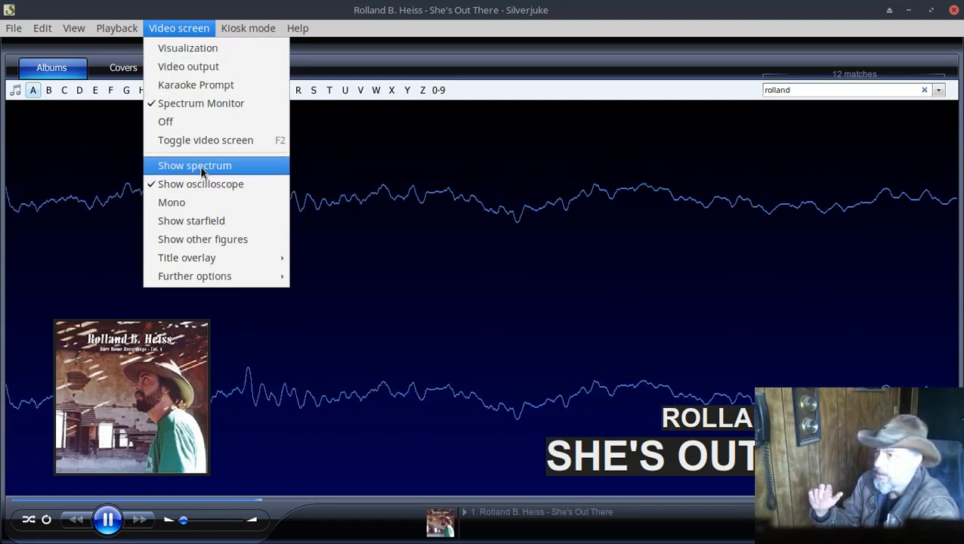
- Toggle spectrum bars, oscilloscope and half-size display in the Video screen menu
{"action": "left_click", "coordinate": [195, 166]}
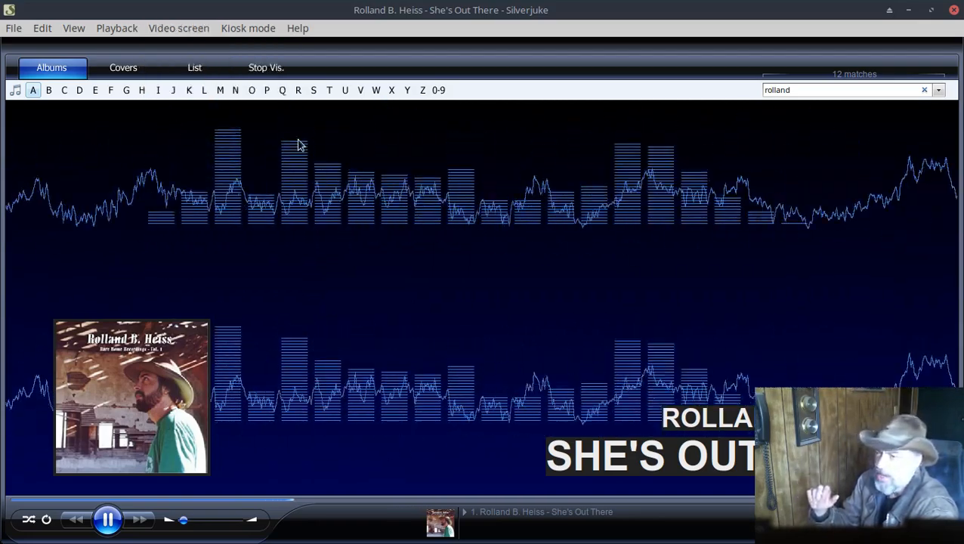
{"action": "left_click", "coordinate": [179, 28]}
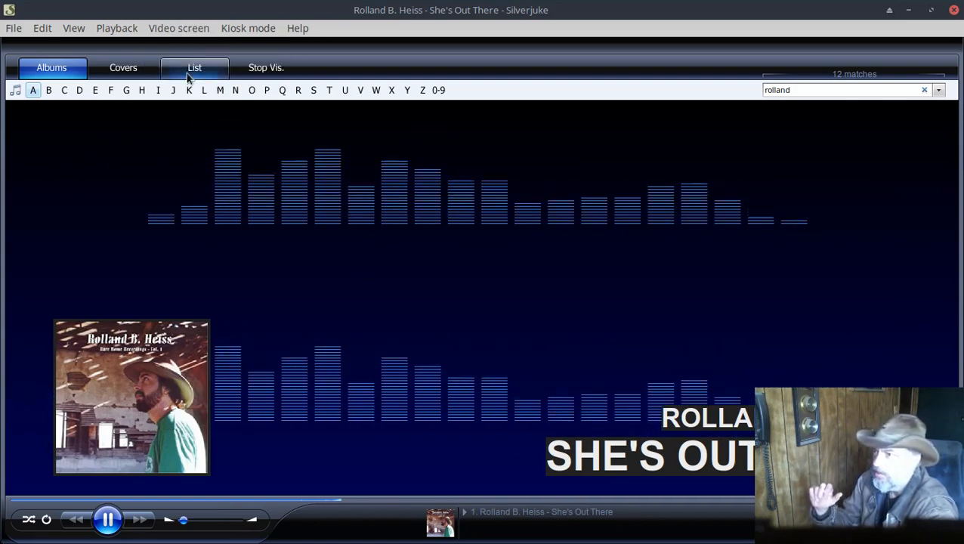
{"action": "left_click", "coordinate": [178, 28]}
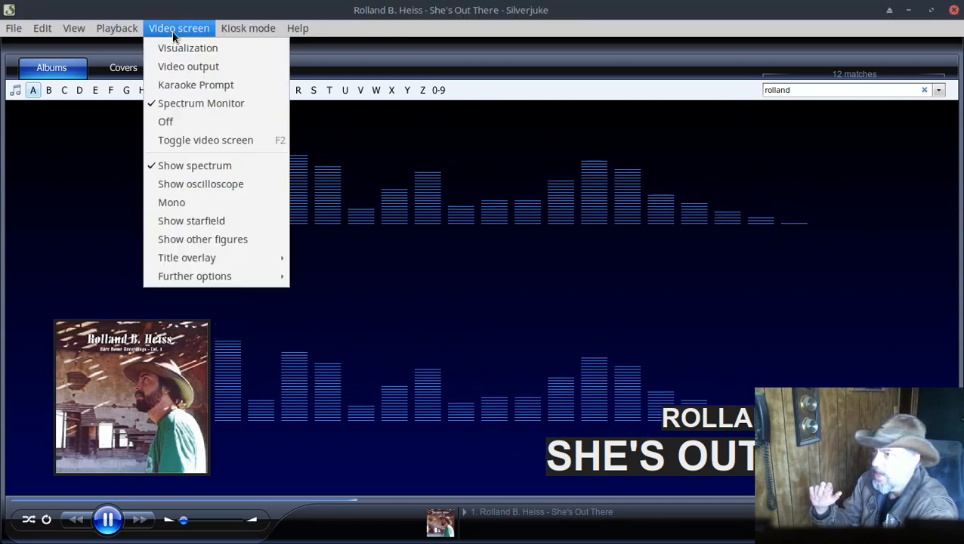
{"action": "mouse_move", "coordinate": [195, 276]}
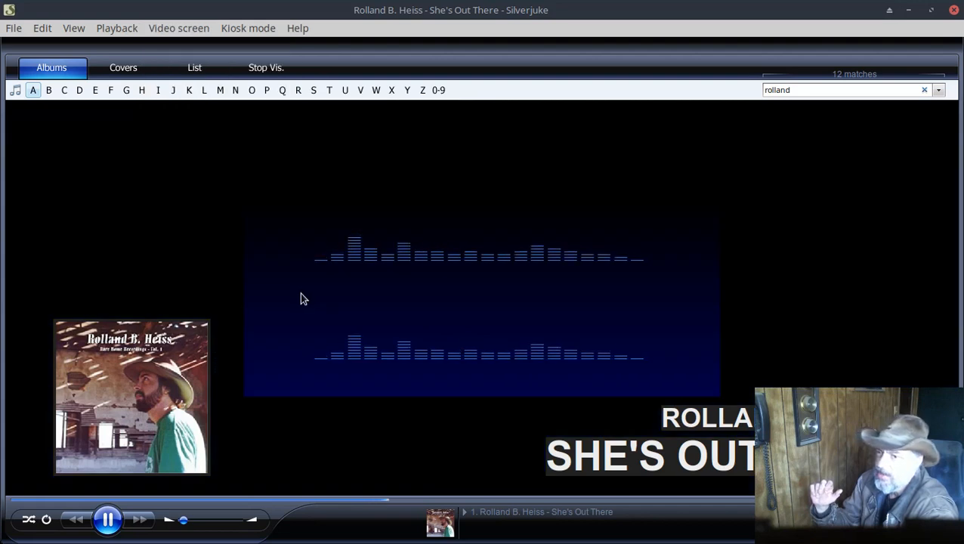
{"action": "left_click", "coordinate": [179, 28]}
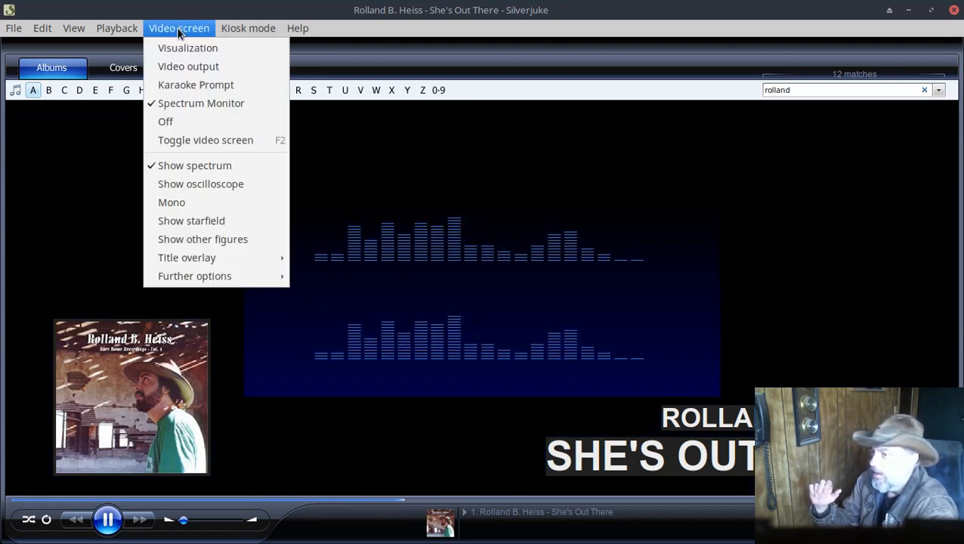
{"action": "mouse_move", "coordinate": [195, 276]}
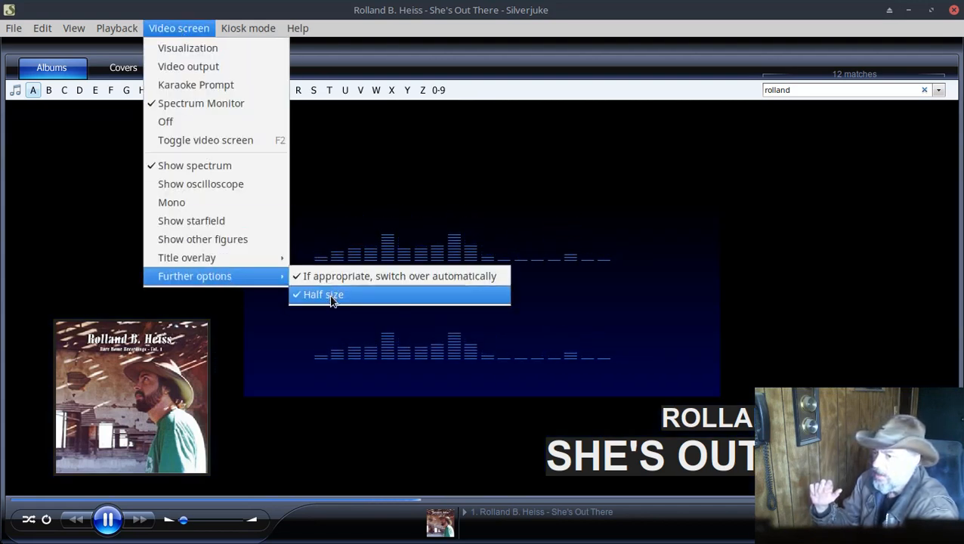
{"action": "left_click", "coordinate": [323, 294]}
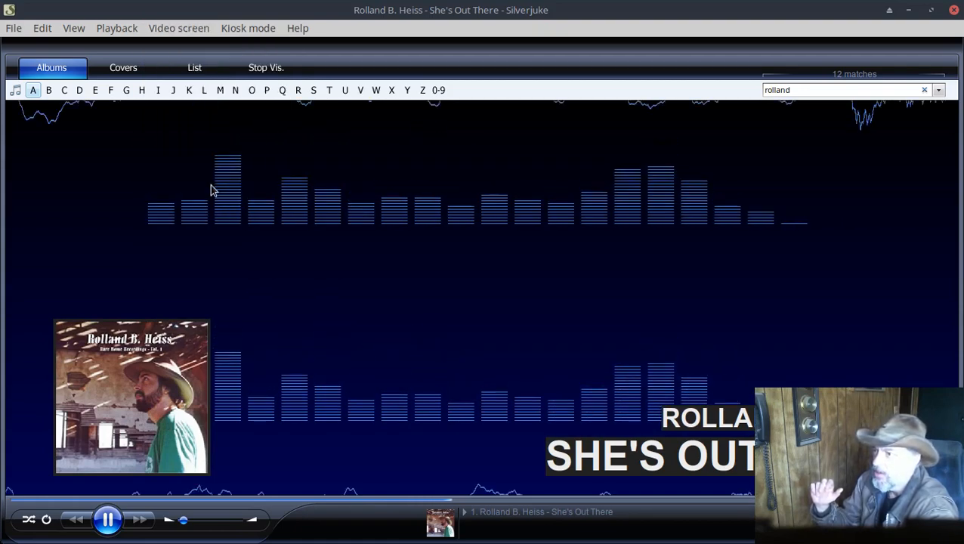
{"action": "left_click", "coordinate": [179, 28]}
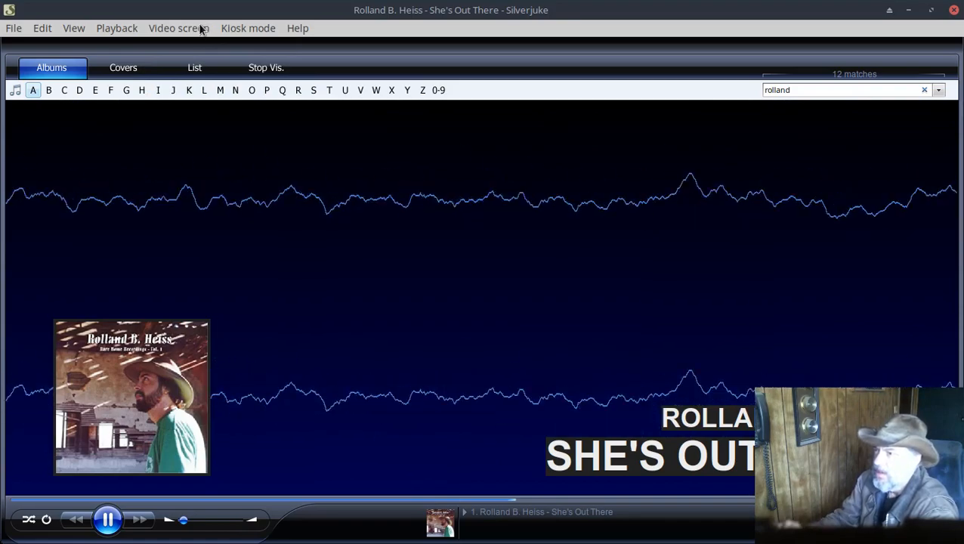
- Toggle the starfield off and return to the full-size oscilloscope waveform
{"action": "left_click", "coordinate": [178, 28]}
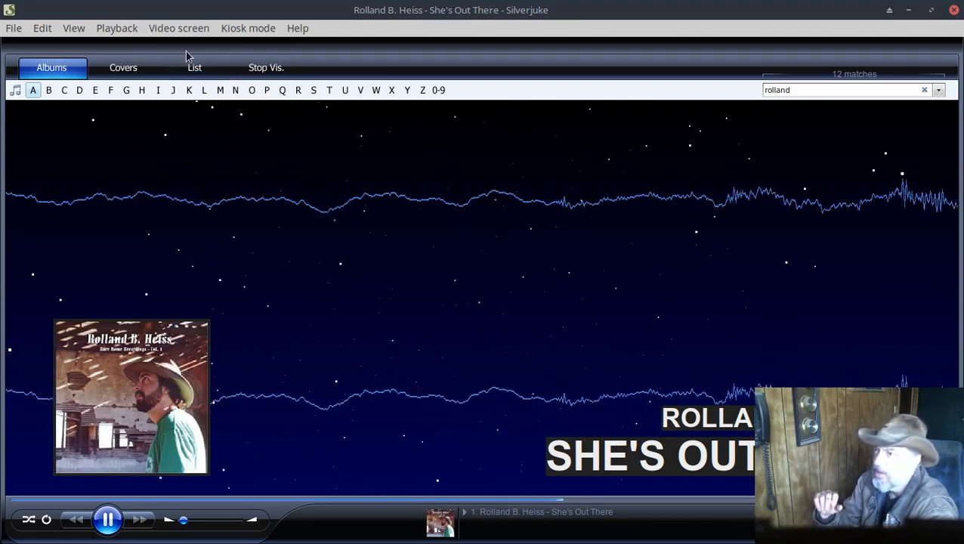
{"action": "left_click", "coordinate": [178, 28]}
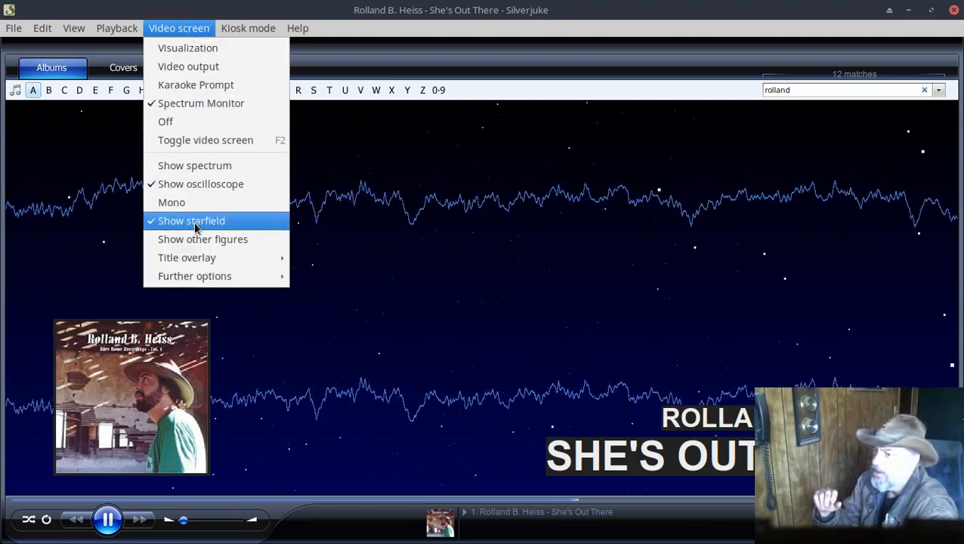
{"action": "left_click", "coordinate": [191, 221]}
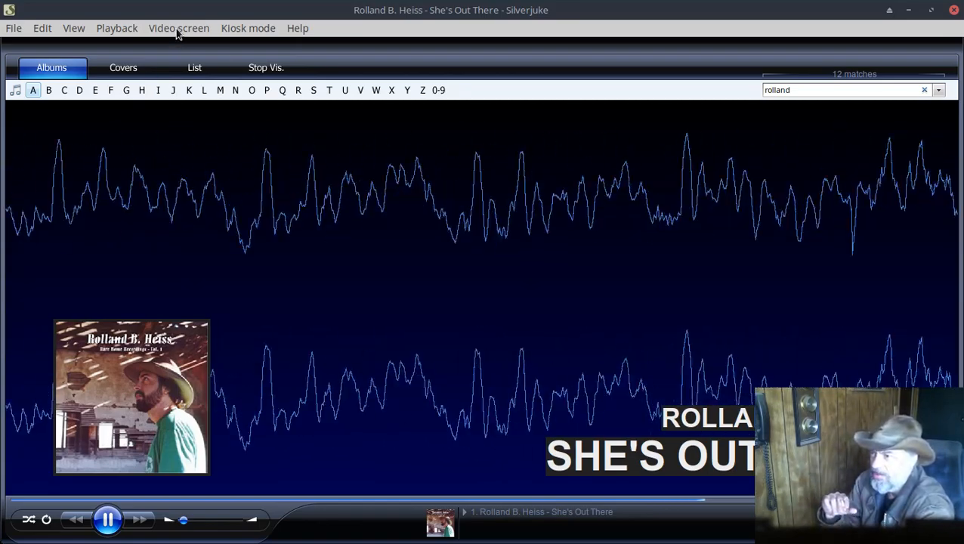
{"action": "left_click", "coordinate": [179, 28]}
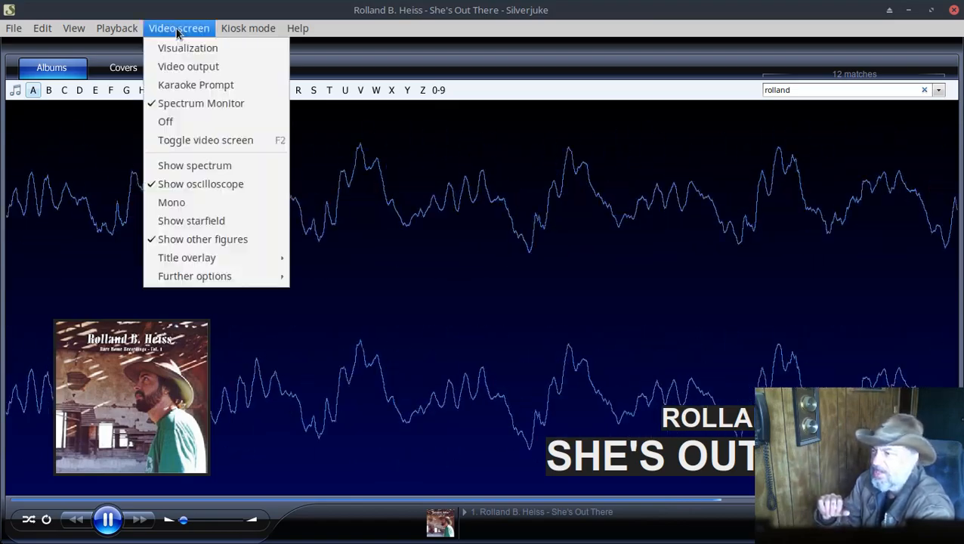
{"action": "mouse_move", "coordinate": [200, 183]}
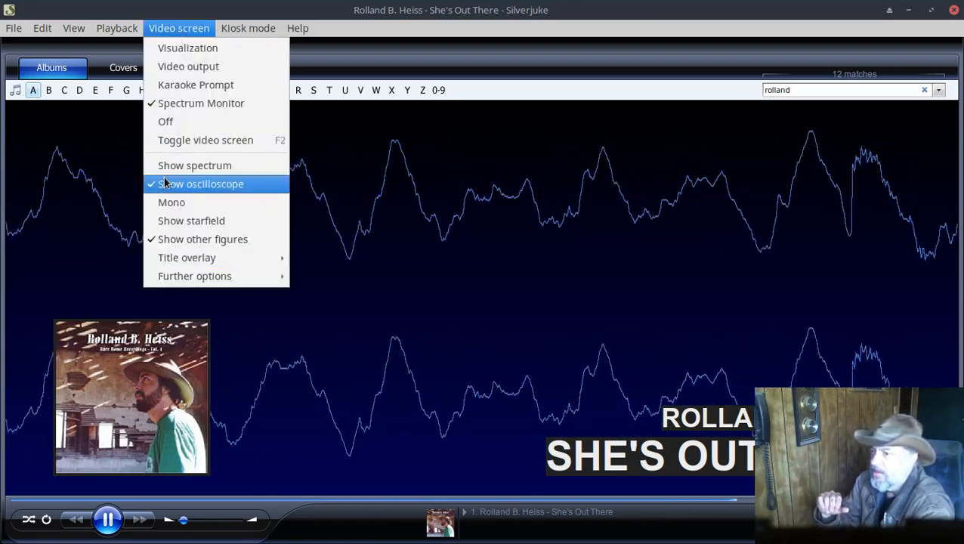
{"action": "left_click", "coordinate": [202, 184]}
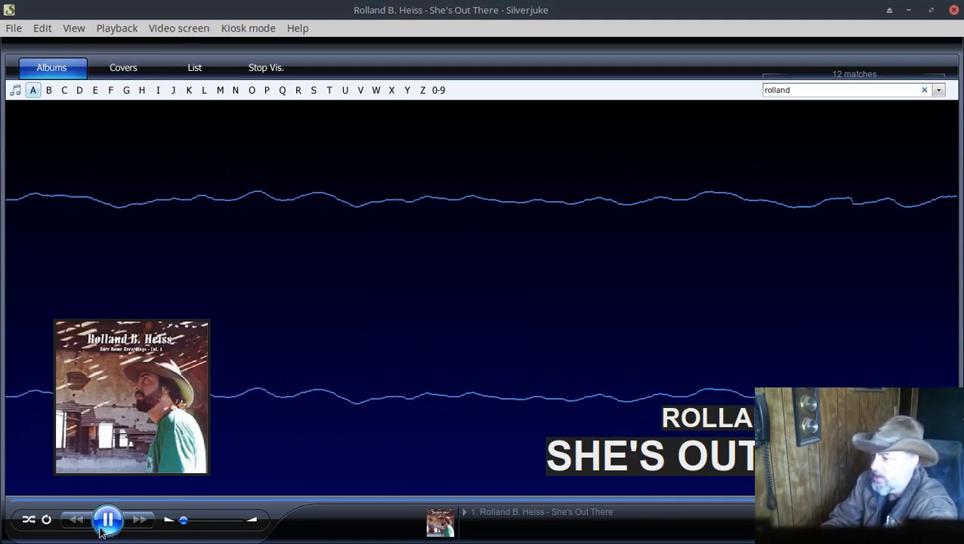
{"action": "left_click", "coordinate": [179, 28]}
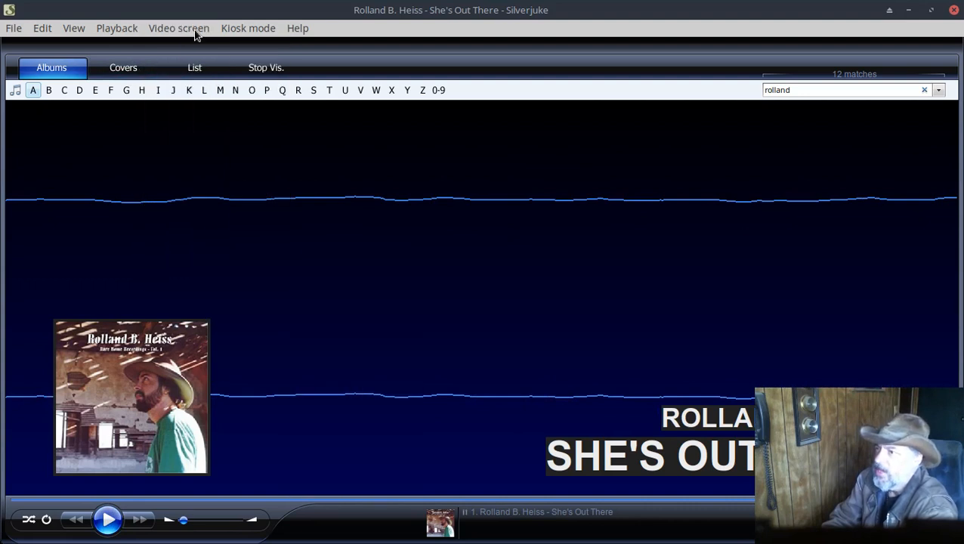
- Stop the visualization and clear the search to show all 220 albums under A
{"action": "left_click", "coordinate": [178, 28]}
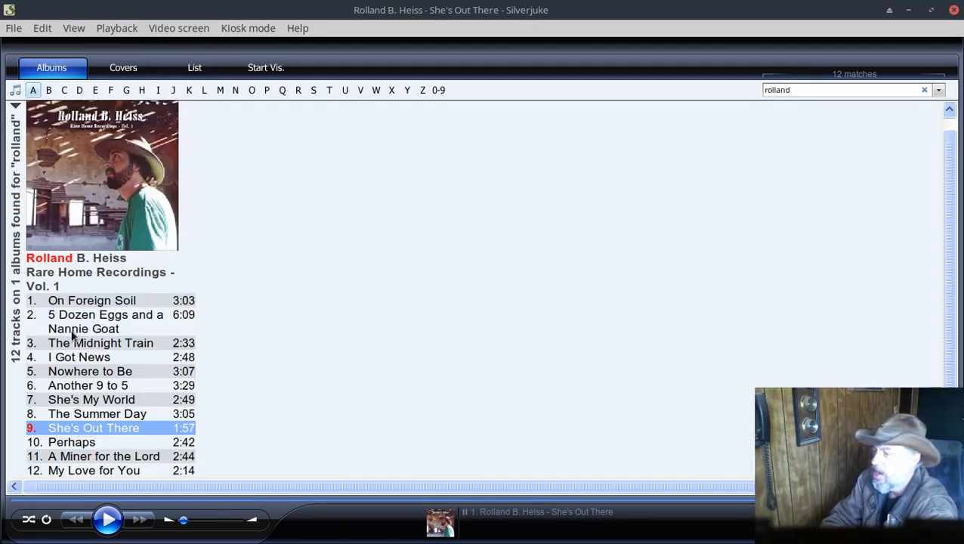
{"action": "left_click", "coordinate": [33, 90]}
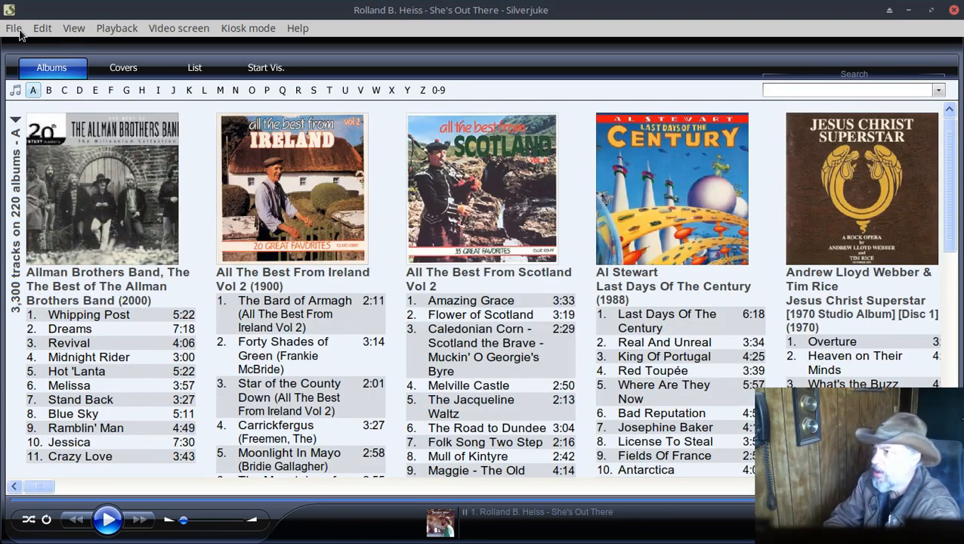
- Select all library tracks via Edit for shuffled playback, then pause it
{"action": "left_click", "coordinate": [42, 28]}
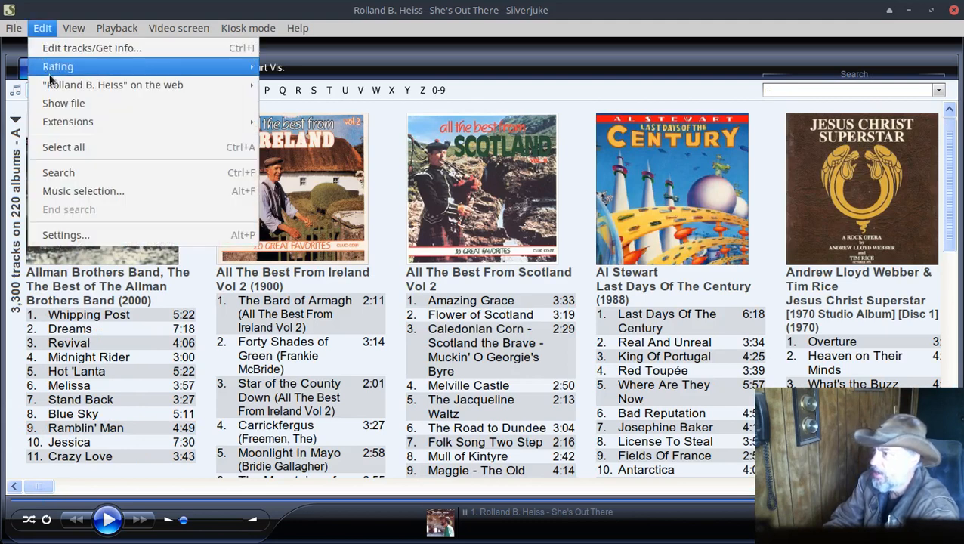
{"action": "left_click", "coordinate": [63, 147]}
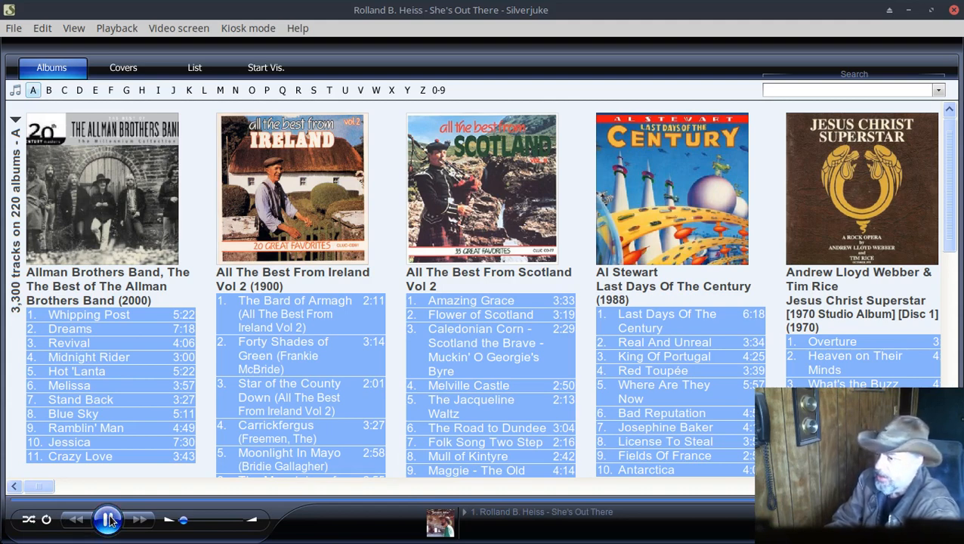
{"action": "left_click", "coordinate": [108, 519]}
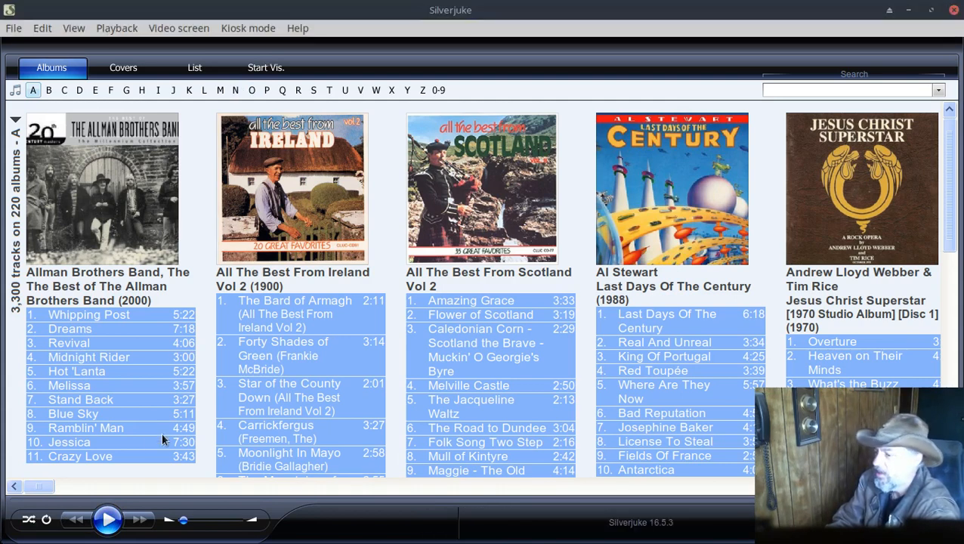
{"action": "left_click", "coordinate": [107, 519]}
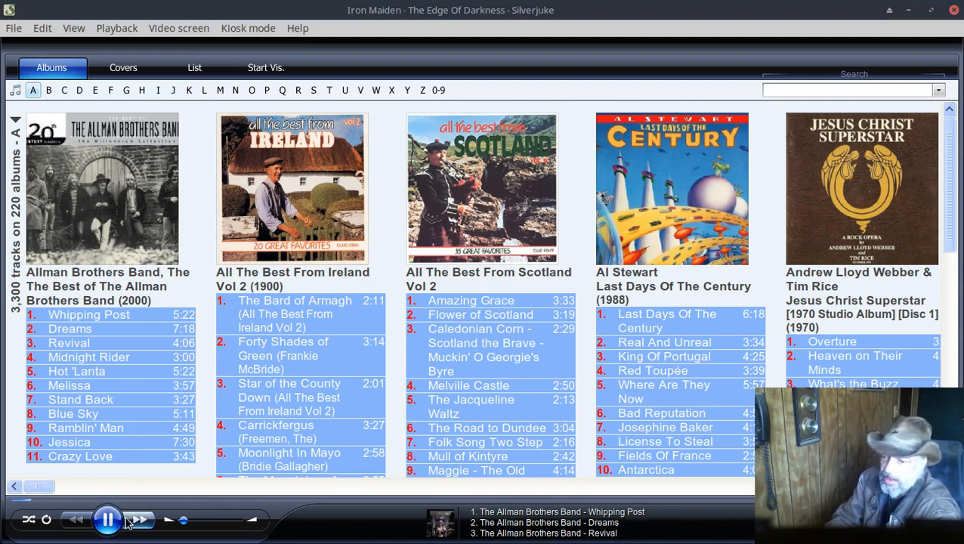
{"action": "left_click", "coordinate": [108, 519]}
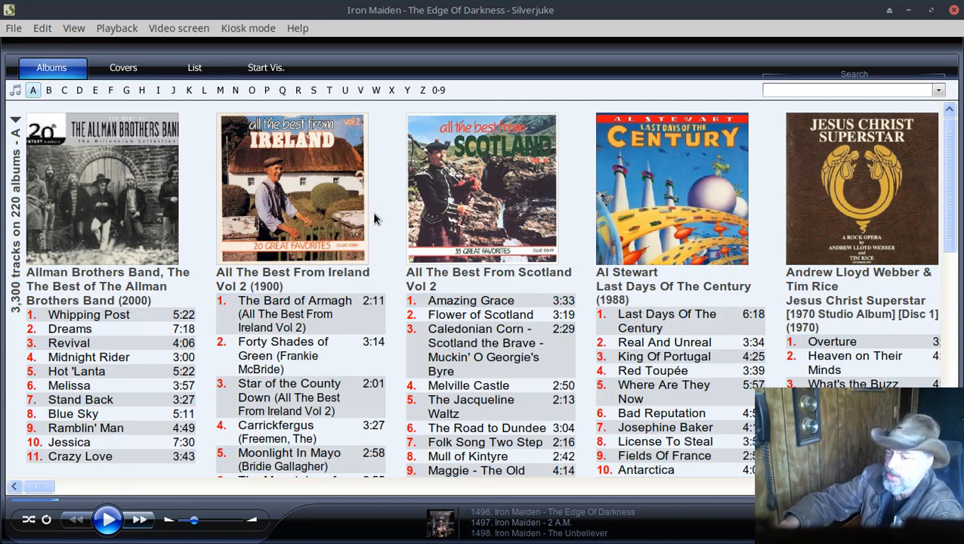
- Browse the Edit, View, Playback and Video screen menus, then open View > Skins
{"action": "left_click", "coordinate": [41, 28]}
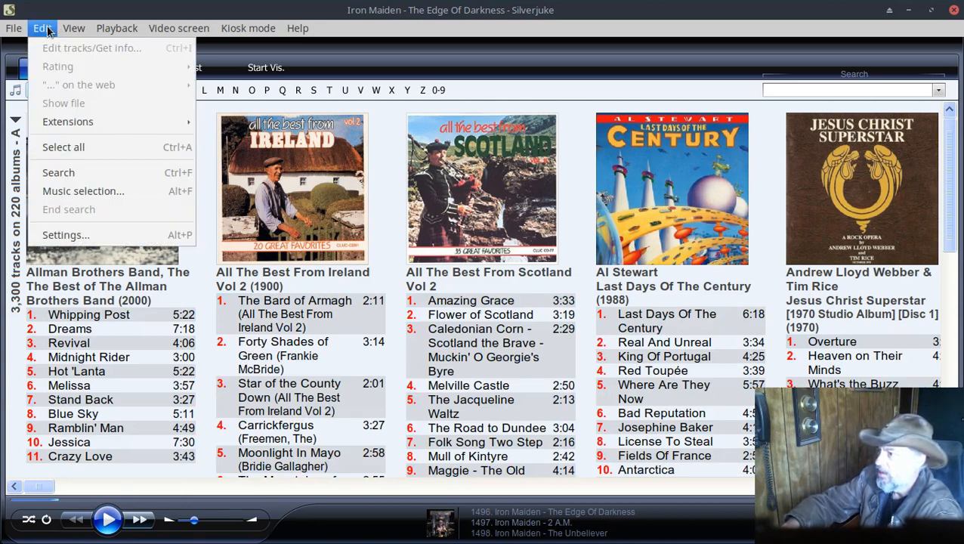
{"action": "left_click", "coordinate": [73, 28]}
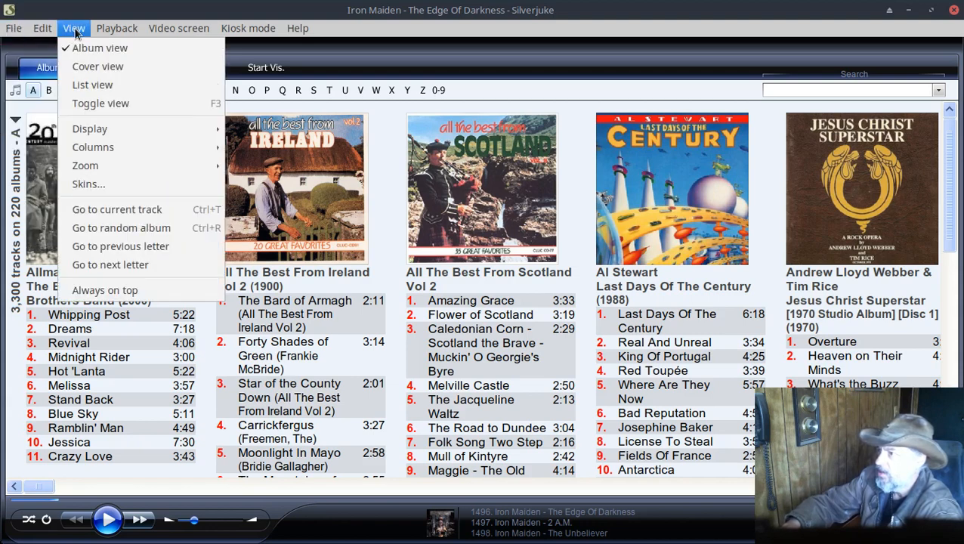
{"action": "left_click", "coordinate": [117, 28]}
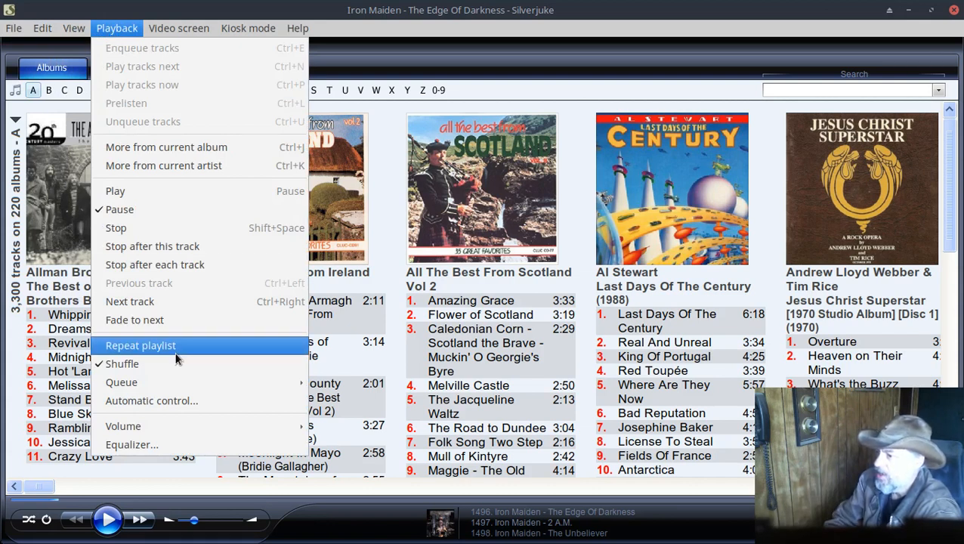
{"action": "mouse_move", "coordinate": [174, 319]}
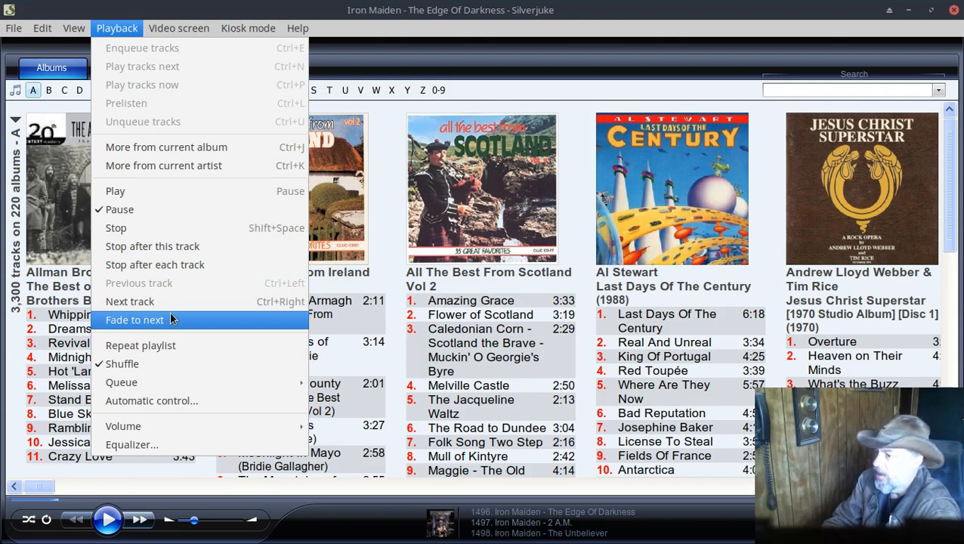
{"action": "mouse_move", "coordinate": [138, 48]}
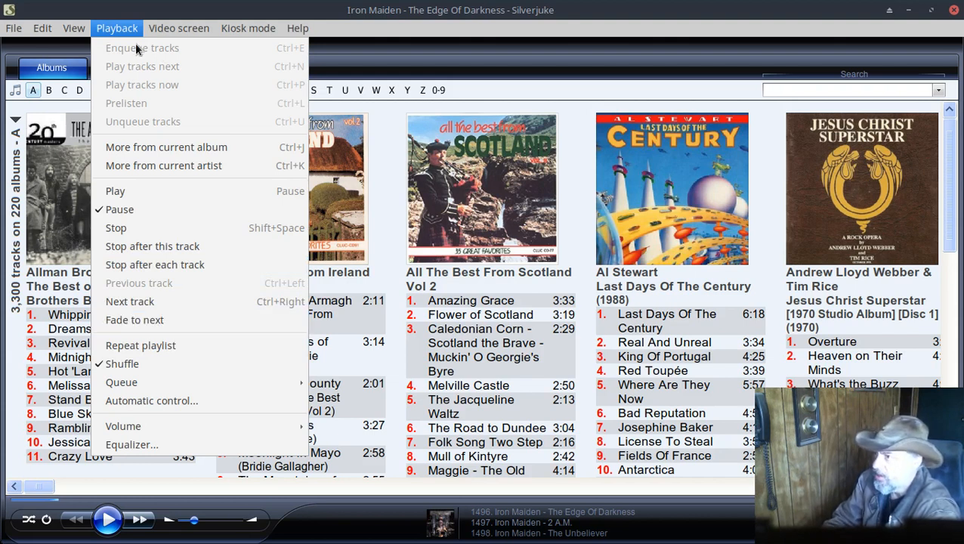
{"action": "left_click", "coordinate": [73, 28]}
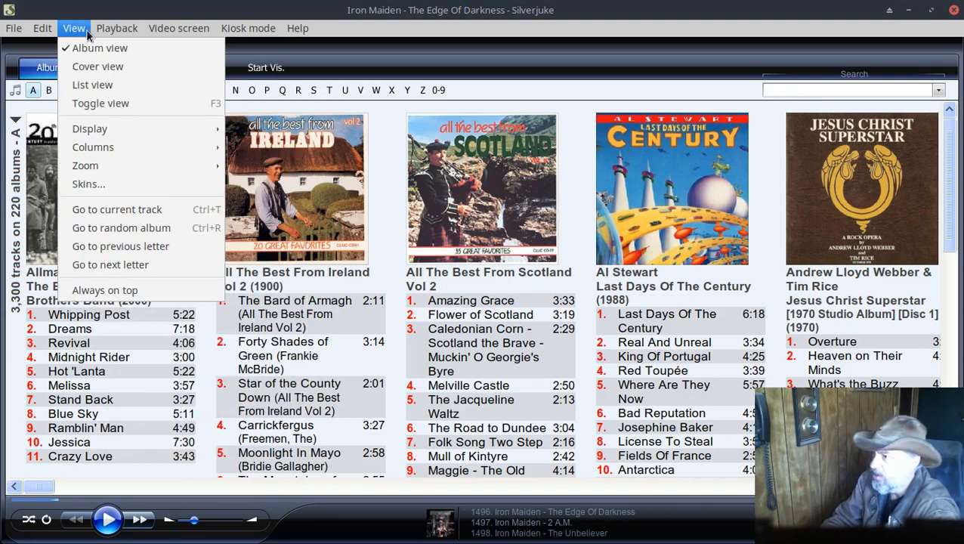
{"action": "left_click", "coordinate": [42, 27]}
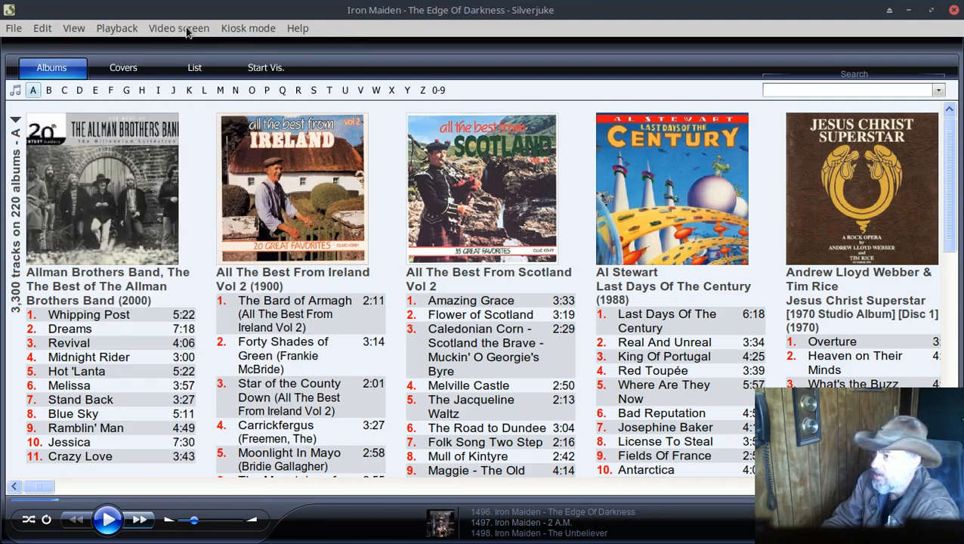
{"action": "left_click", "coordinate": [178, 28]}
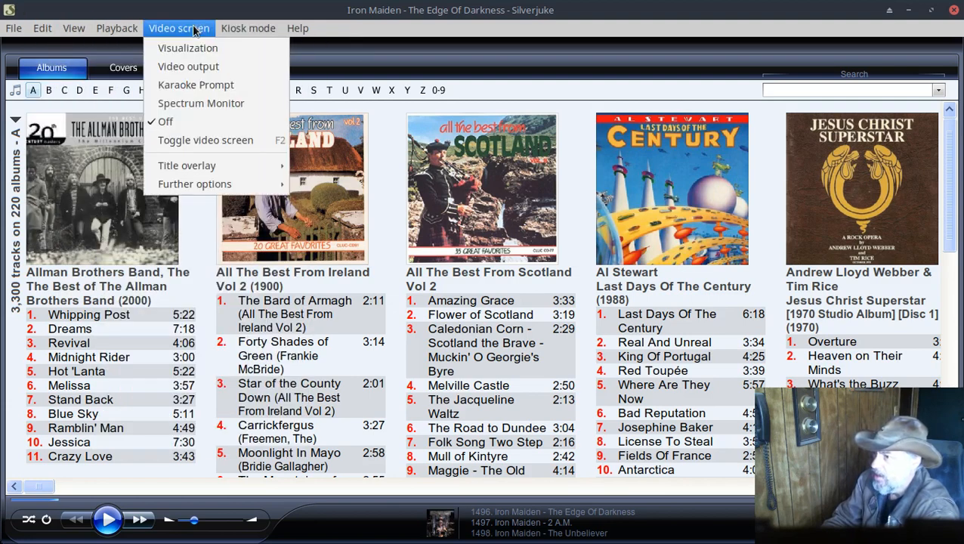
{"action": "left_click", "coordinate": [117, 28]}
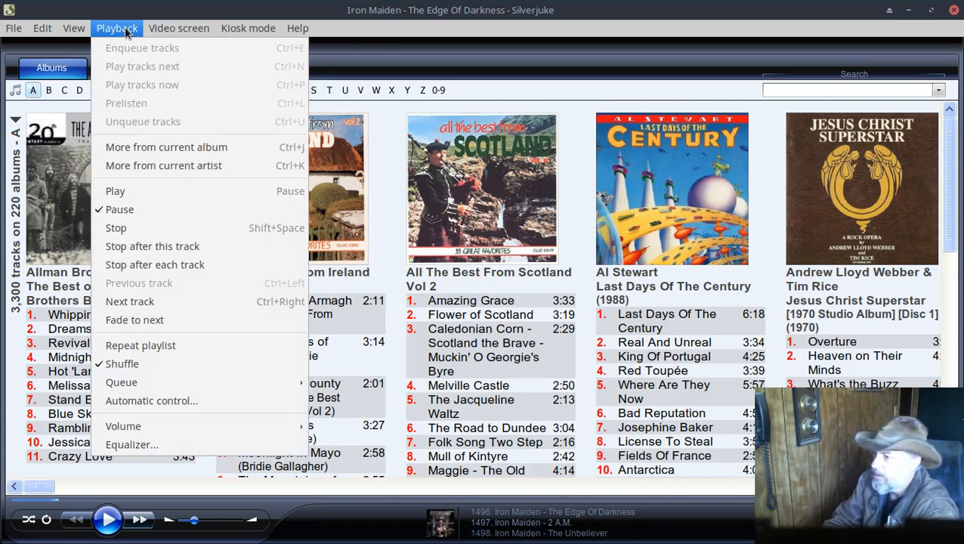
{"action": "left_click", "coordinate": [74, 28]}
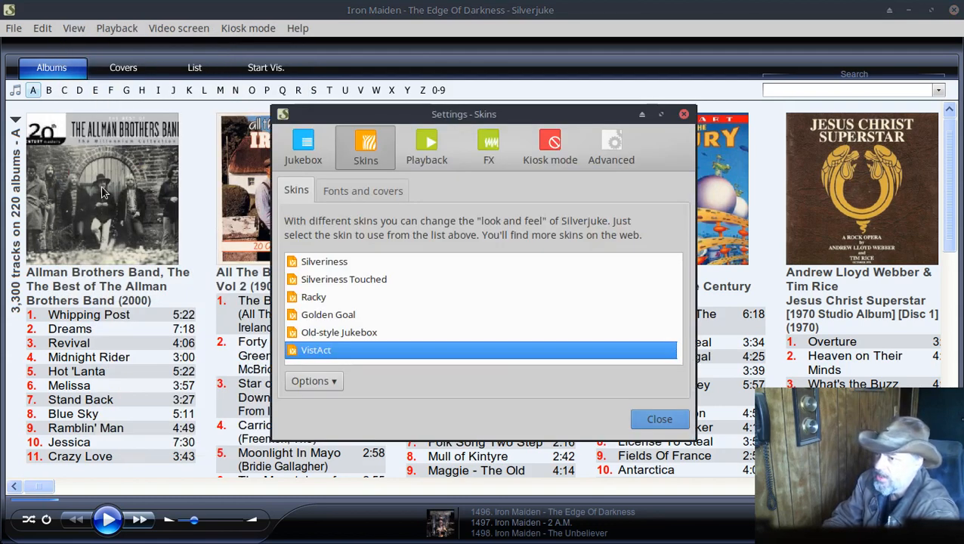
{"action": "mouse_move", "coordinate": [376, 371]}
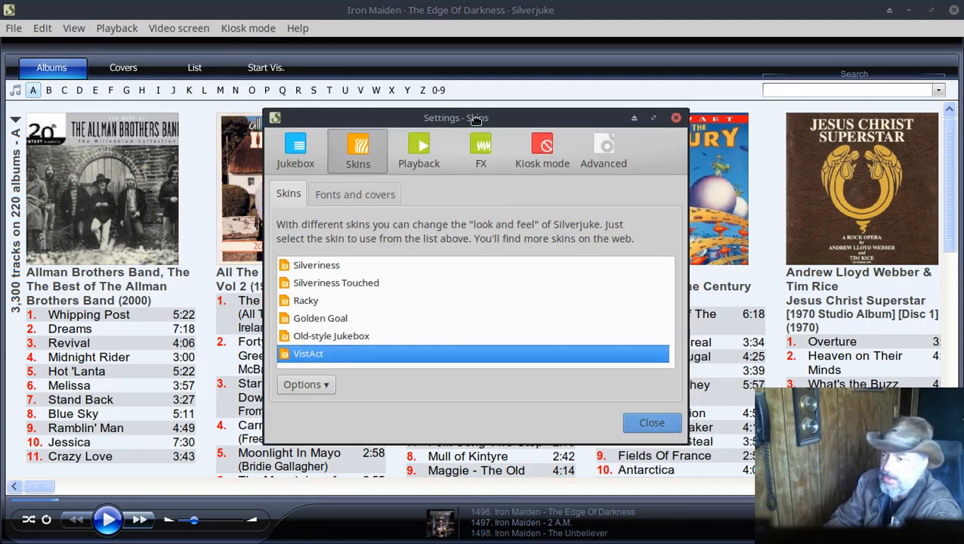
- Try Old-style Jukebox, Golden Goal, Racky and Silveriness skins, then restore VistAct and close Settings
{"action": "left_click_drag", "start_coordinate": [456, 118], "coordinate": [372, 216]}
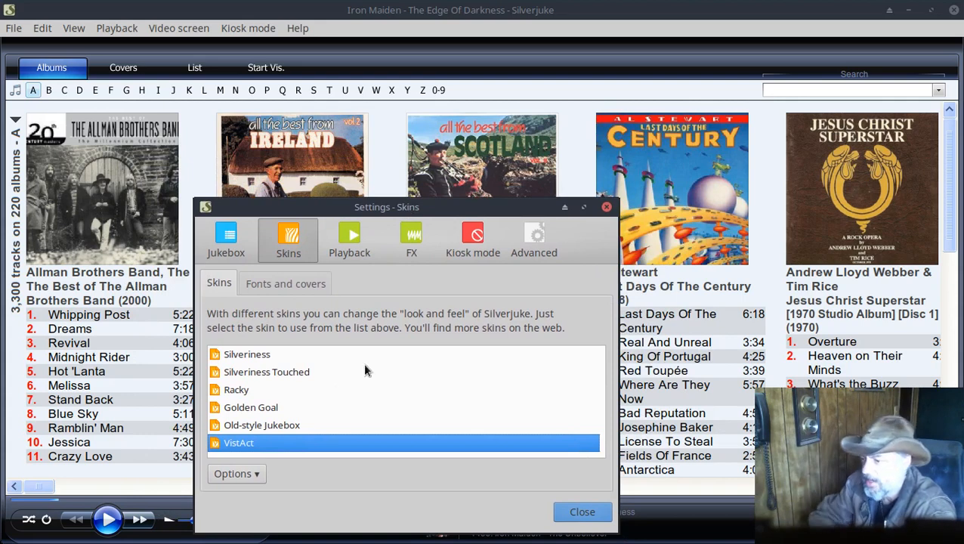
{"action": "left_click", "coordinate": [261, 424]}
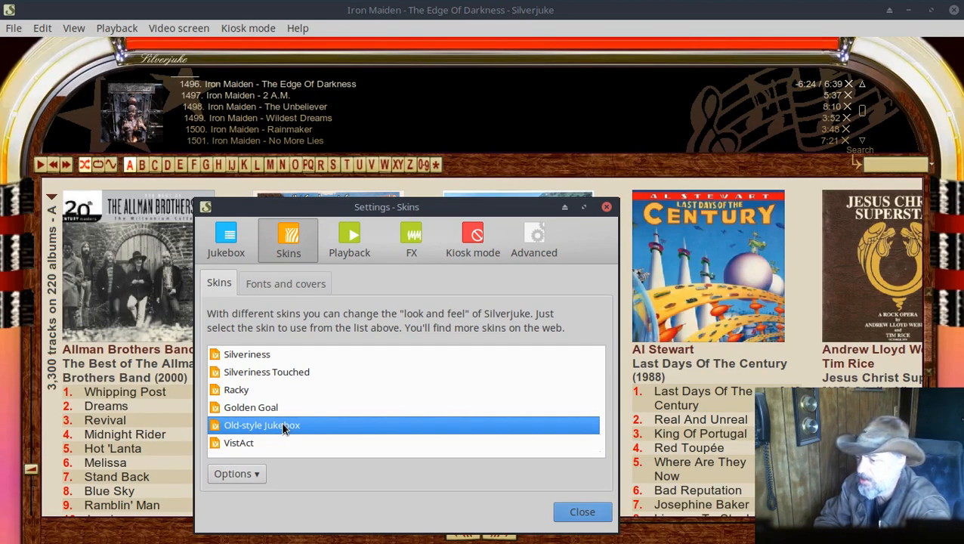
{"action": "left_click", "coordinate": [251, 407]}
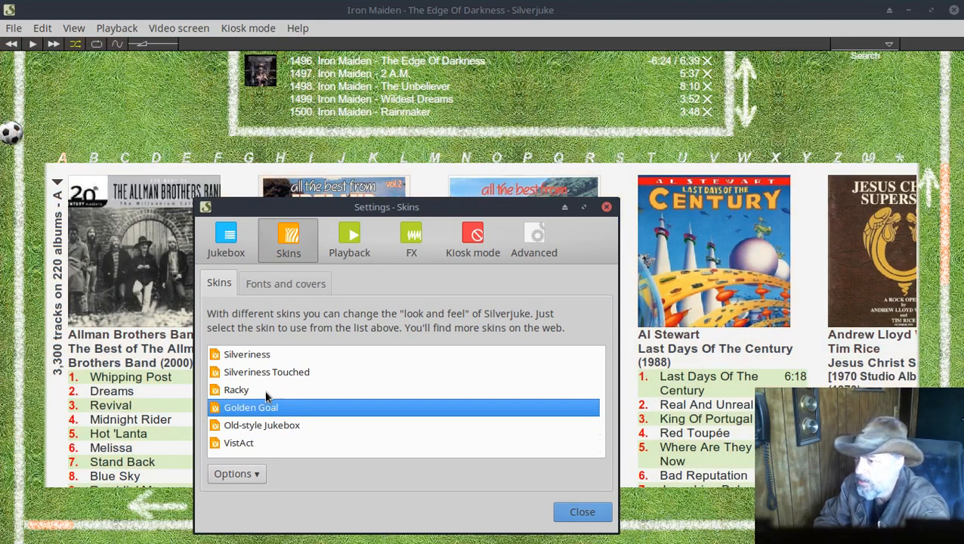
{"action": "left_click", "coordinate": [237, 389]}
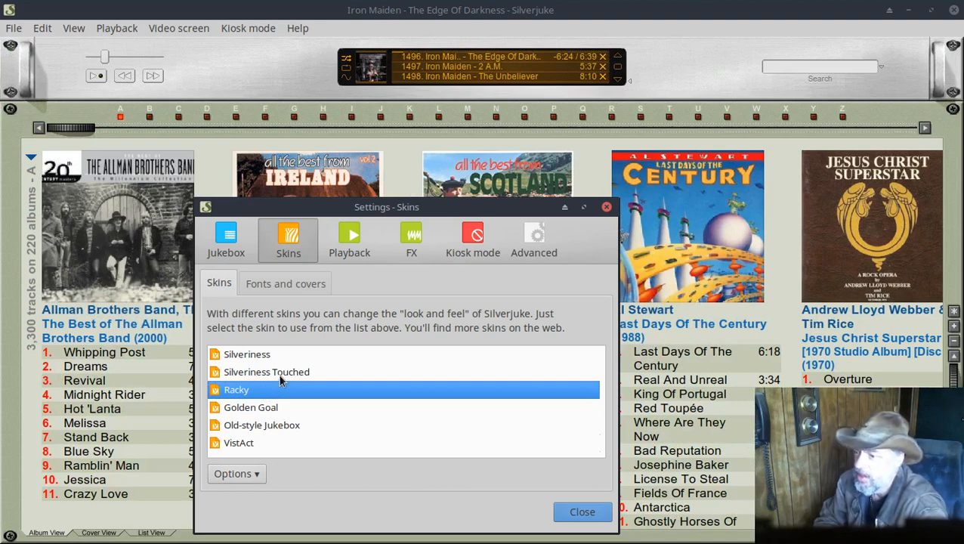
{"action": "left_click", "coordinate": [266, 372]}
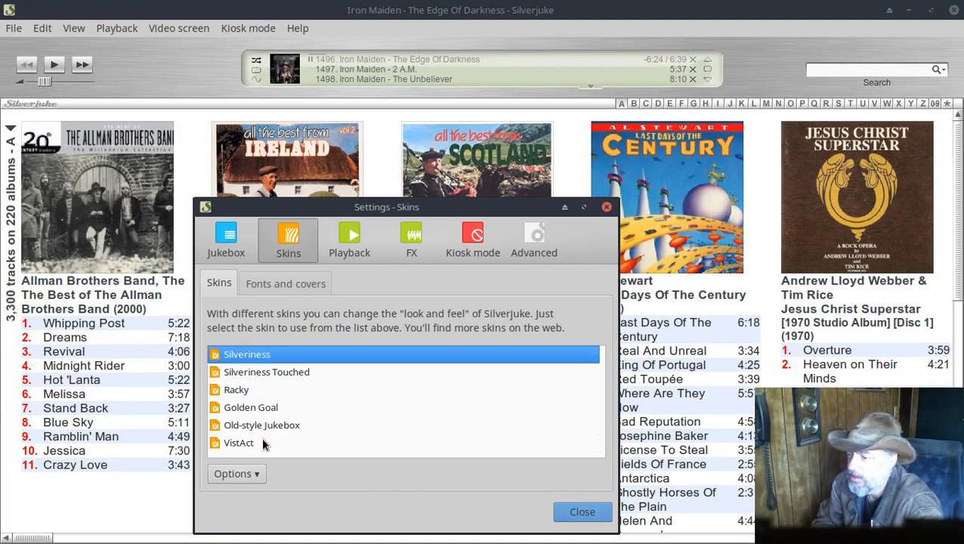
{"action": "left_click", "coordinate": [239, 443]}
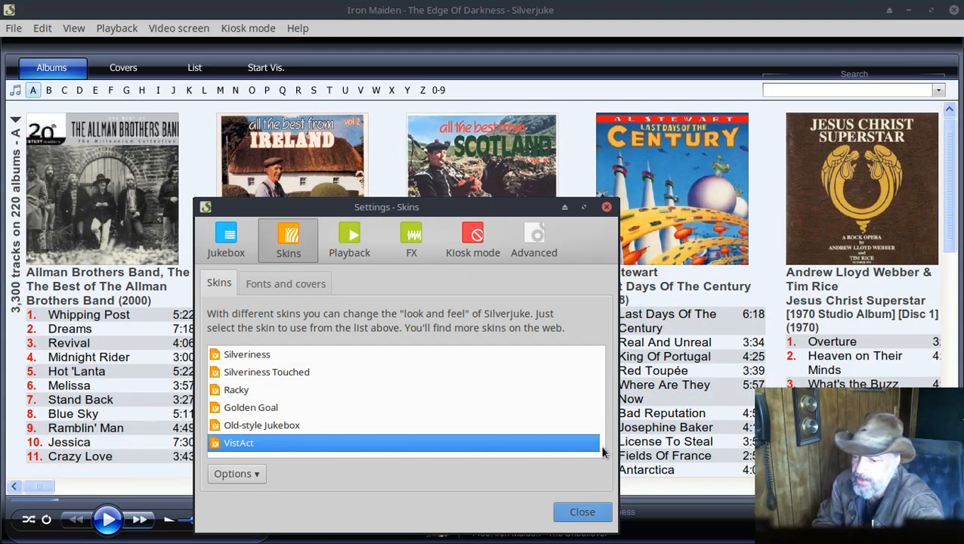
{"action": "mouse_move", "coordinate": [535, 240]}
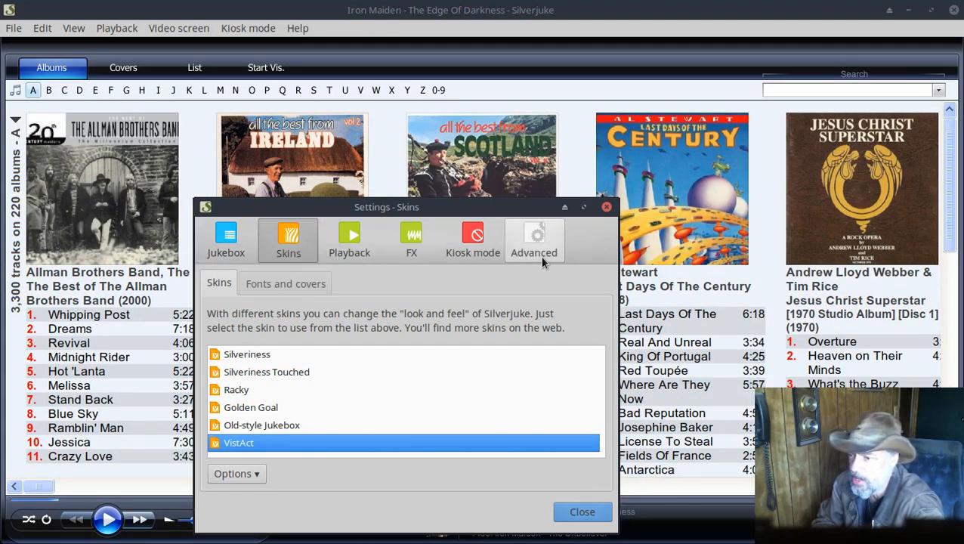
{"action": "mouse_move", "coordinate": [583, 511]}
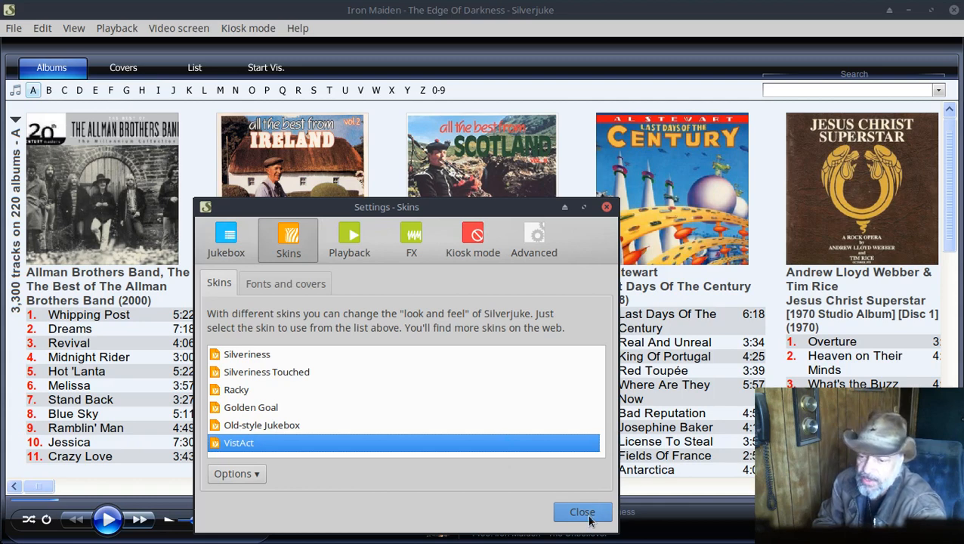
{"action": "left_click", "coordinate": [582, 513]}
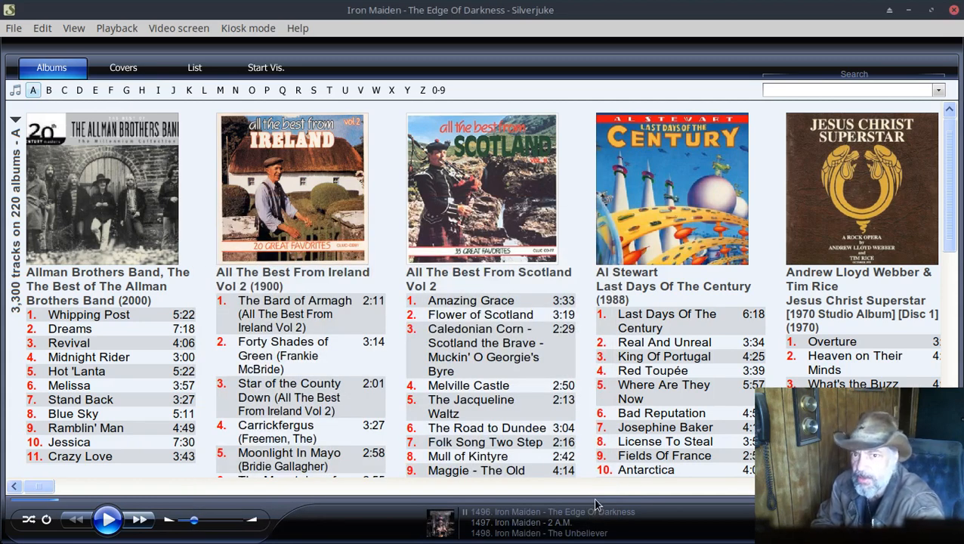
{"action": "mouse_move", "coordinate": [594, 502]}
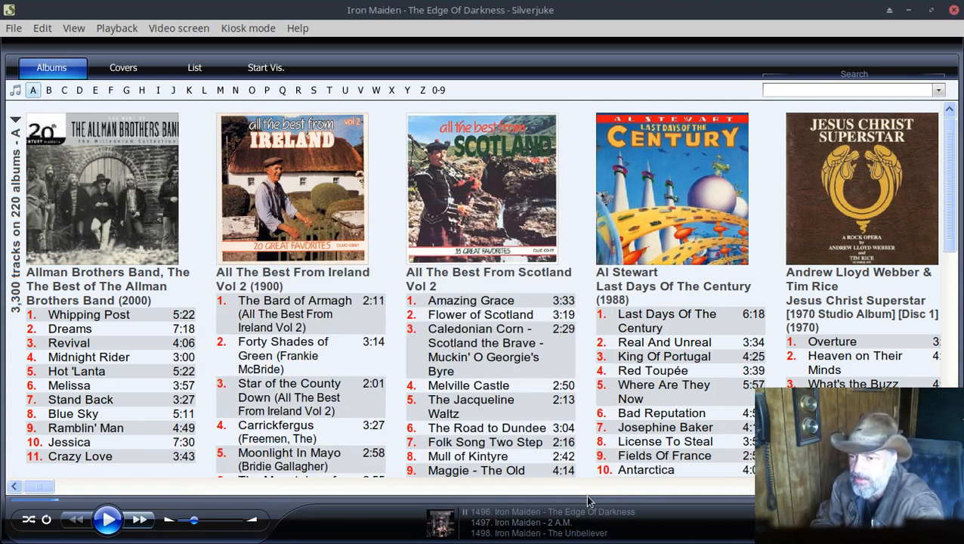
{"action": "mouse_move", "coordinate": [268, 35]}
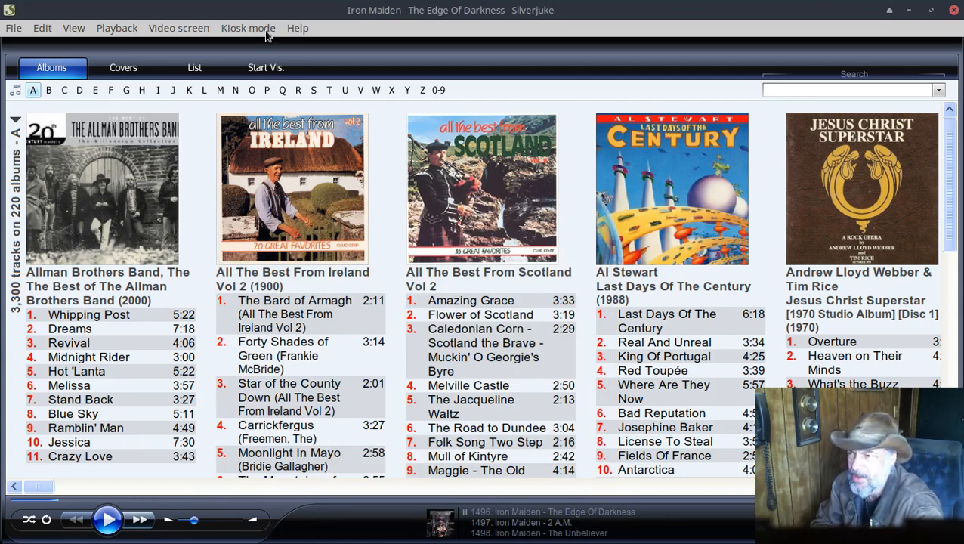
{"action": "left_click", "coordinate": [248, 28]}
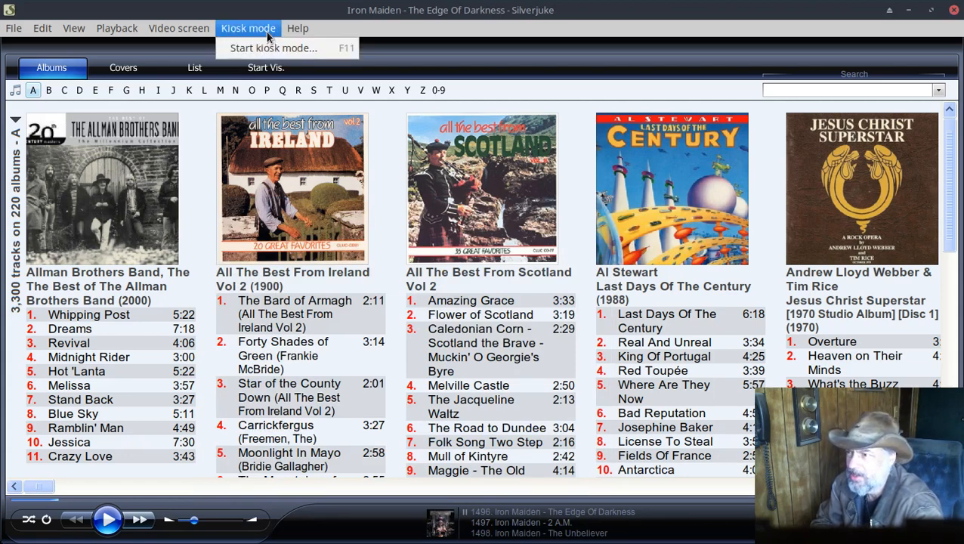
{"action": "left_click", "coordinate": [248, 28]}
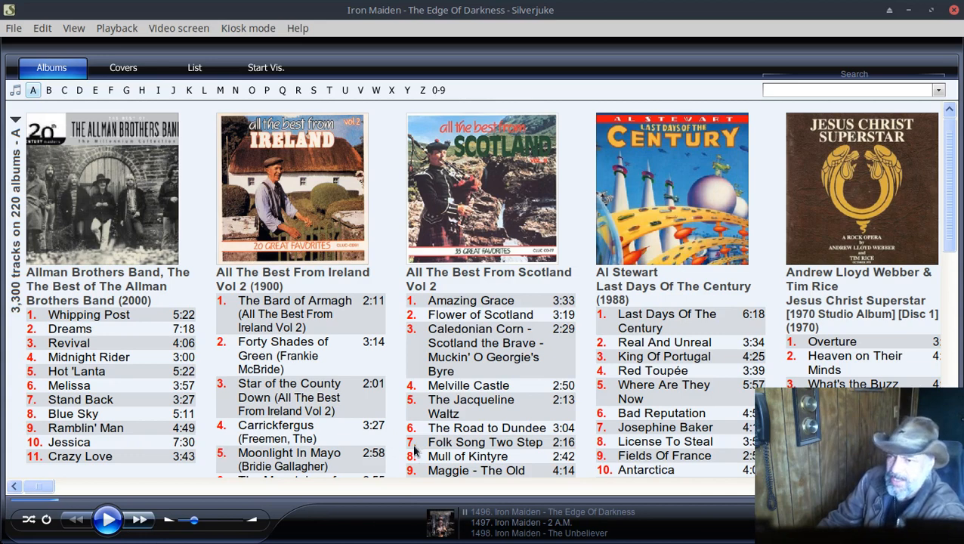
{"action": "mouse_move", "coordinate": [575, 259]}
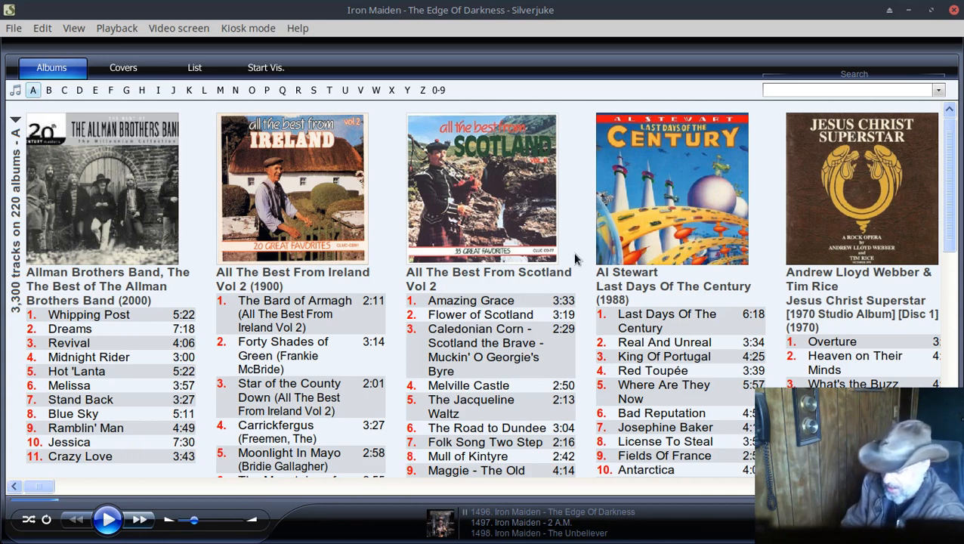